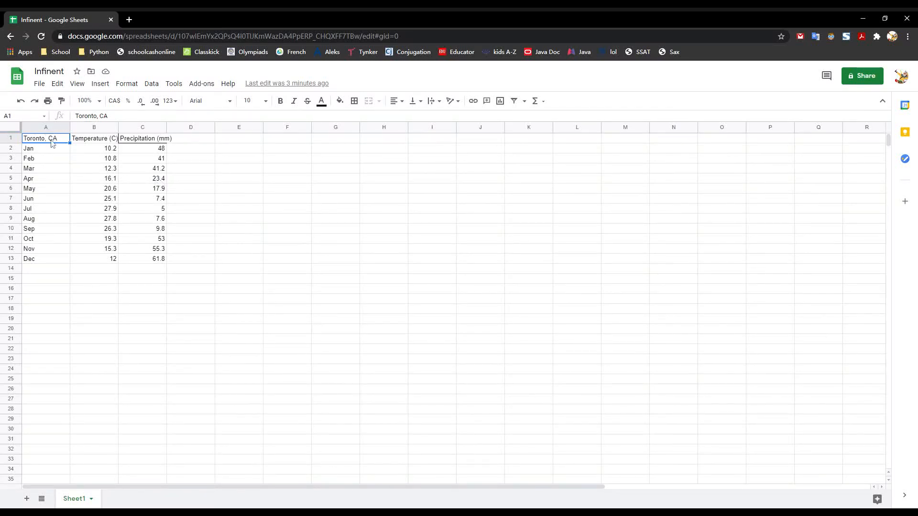
mouse_move(78, 168)
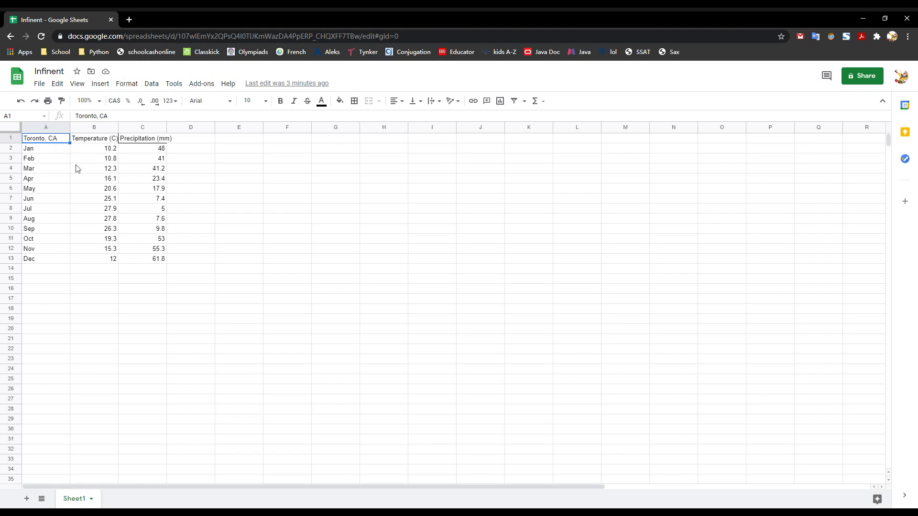
mouse_move(54, 188)
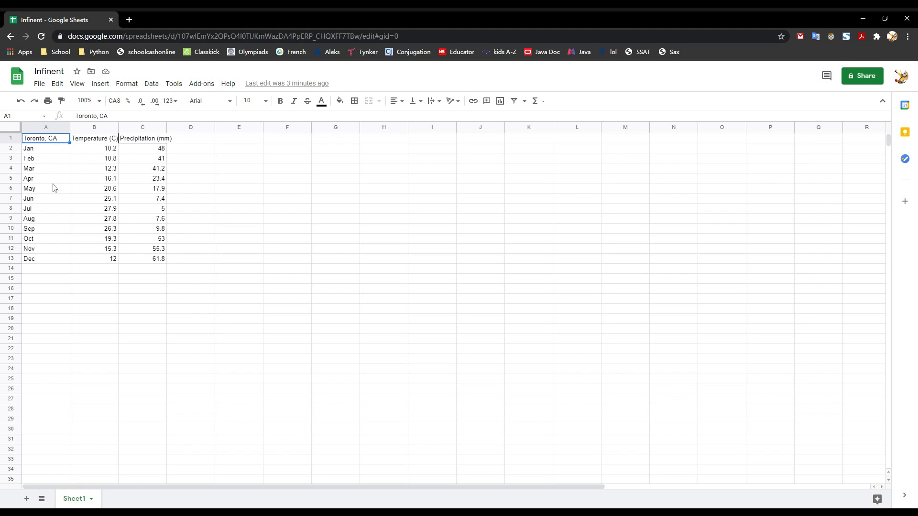
mouse_move(102, 142)
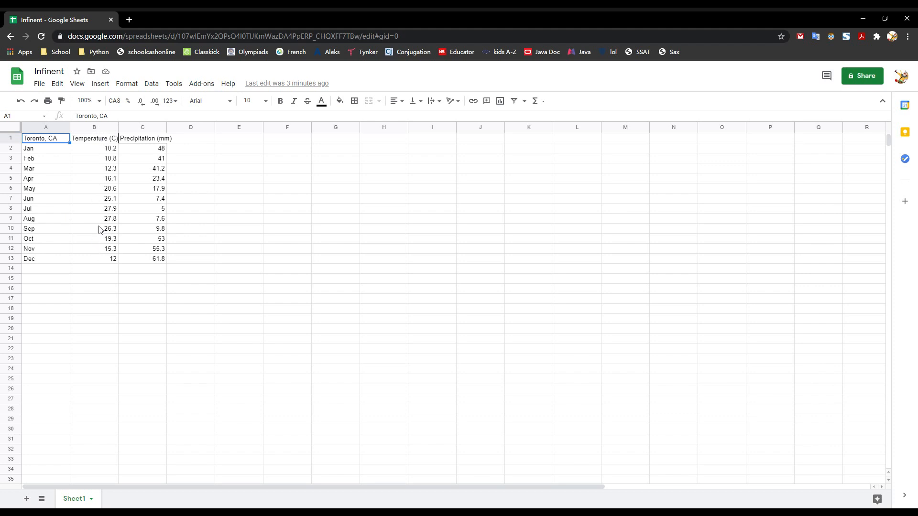
mouse_move(129, 170)
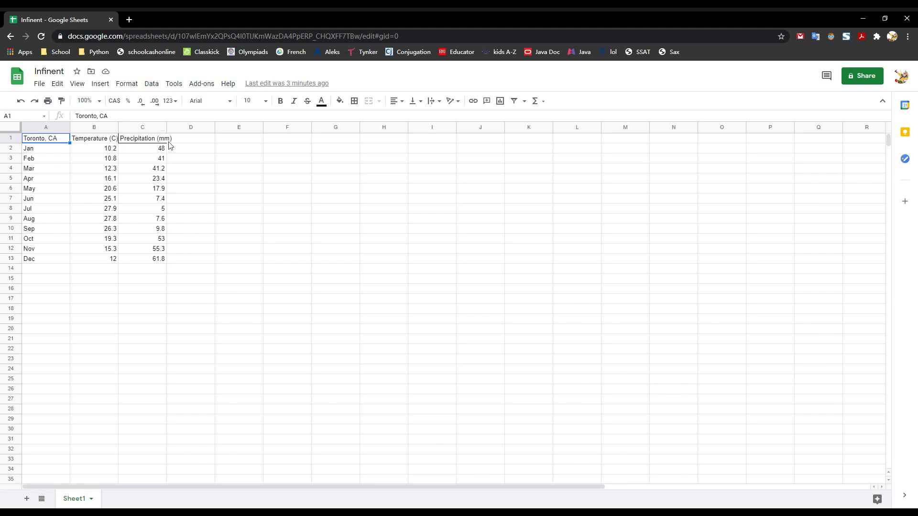
mouse_move(170, 147)
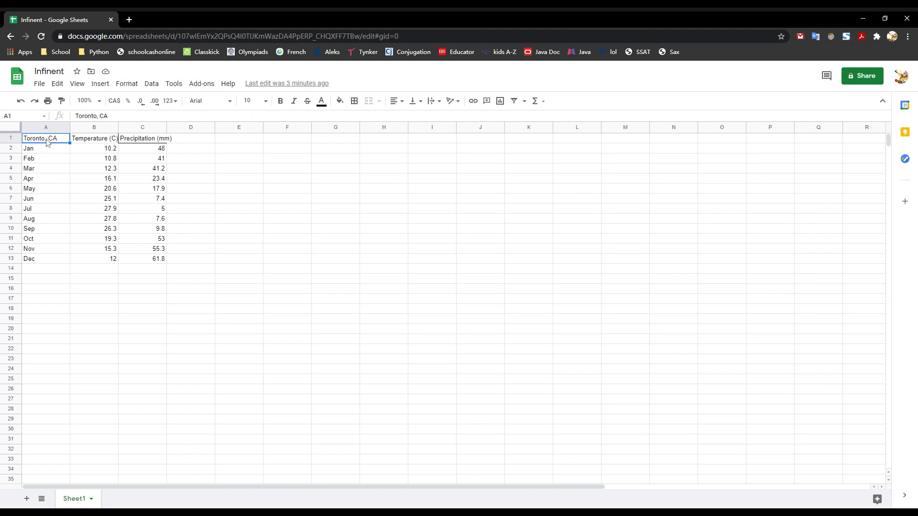
Step: Select the Toronto data range A1:C13 and start inserting a chart
drag(45, 138, 142, 229)
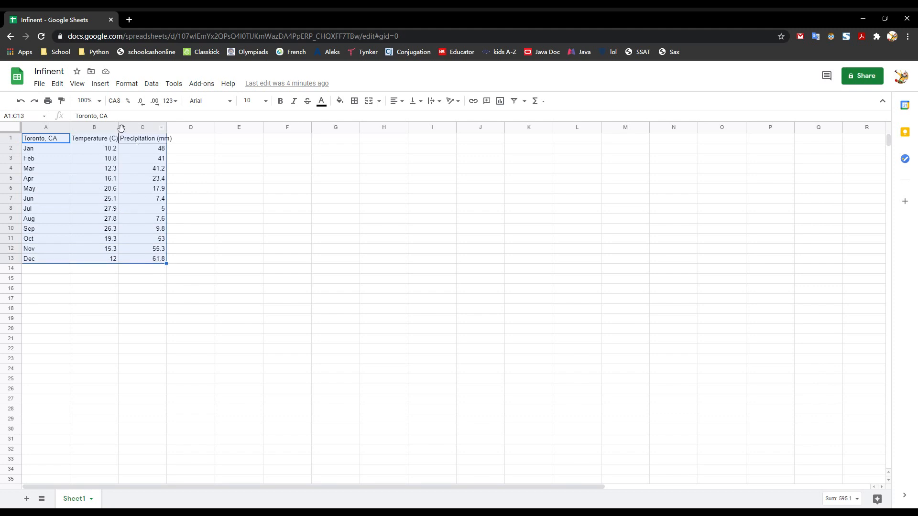
click(99, 84)
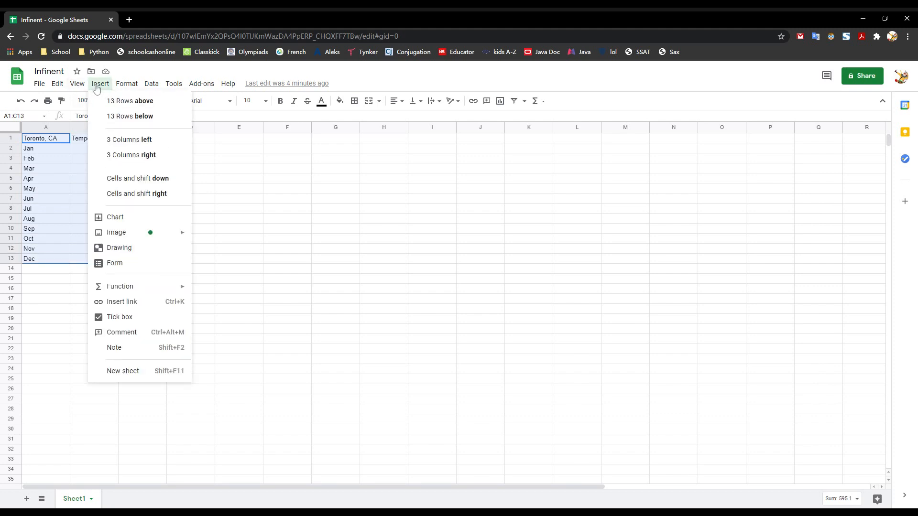
mouse_move(115, 217)
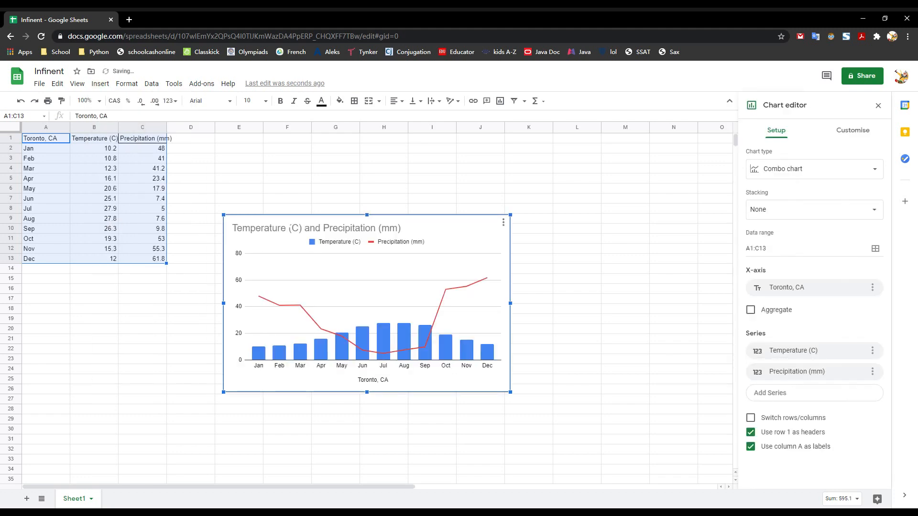
mouse_move(769, 174)
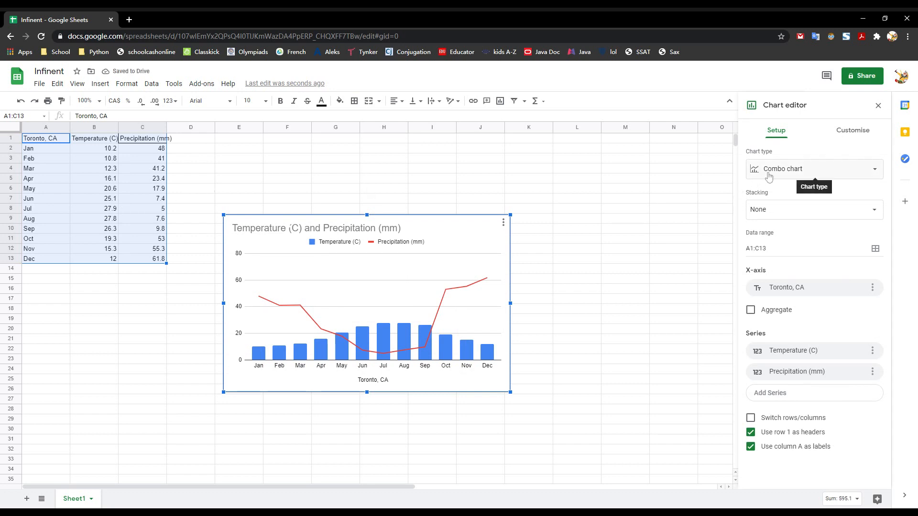
click(814, 169)
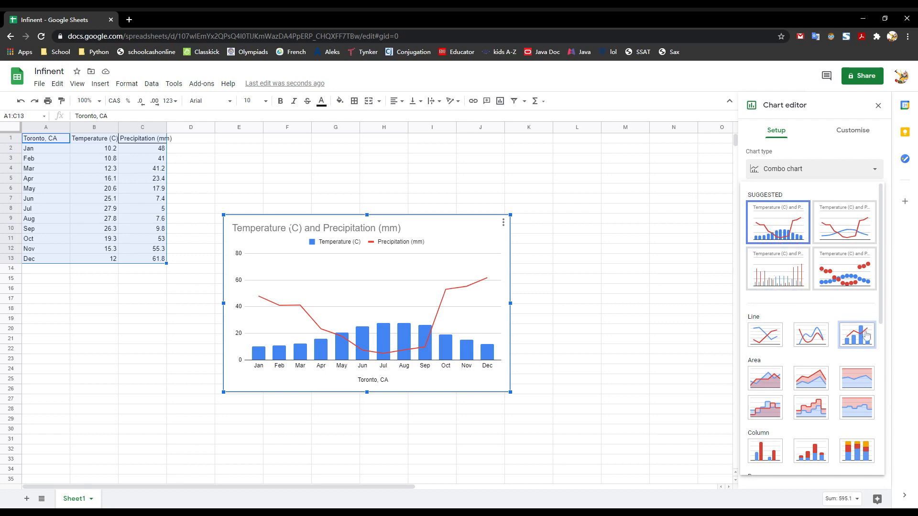
mouse_move(856, 335)
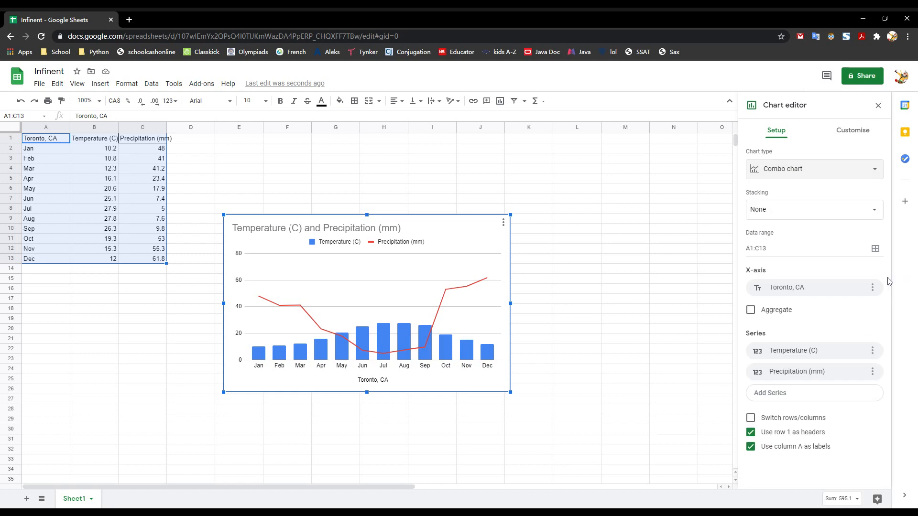
mouse_move(814, 164)
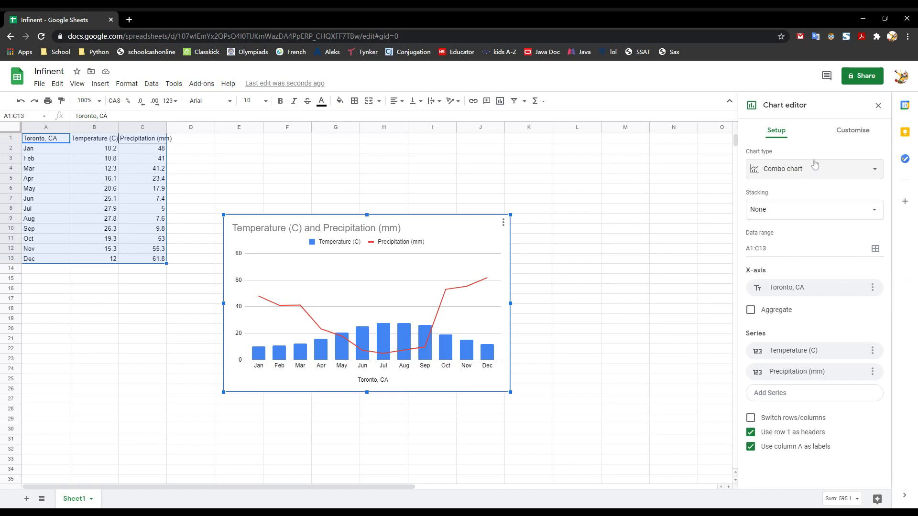
Step: Under Customise > Chart and axis titles, set the chart title to 'Weather chart for Toronto Canada'
click(852, 130)
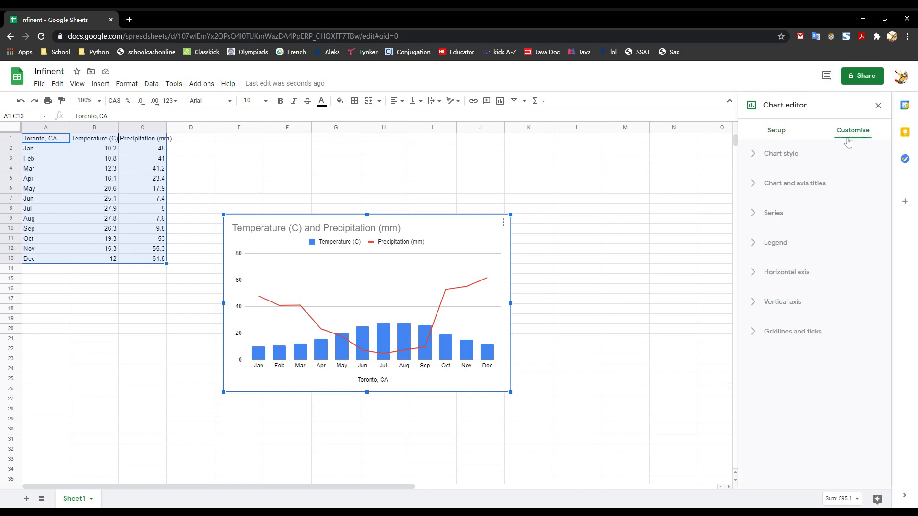
mouse_move(812, 188)
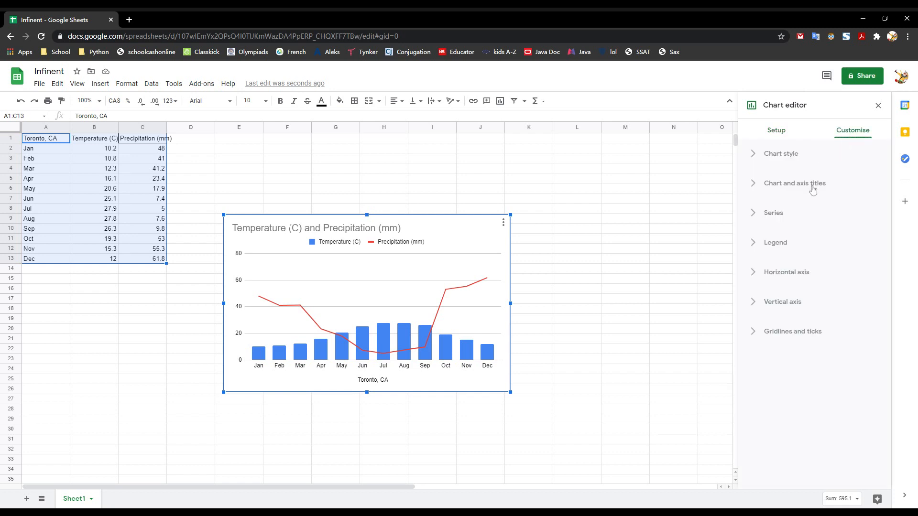
click(794, 183)
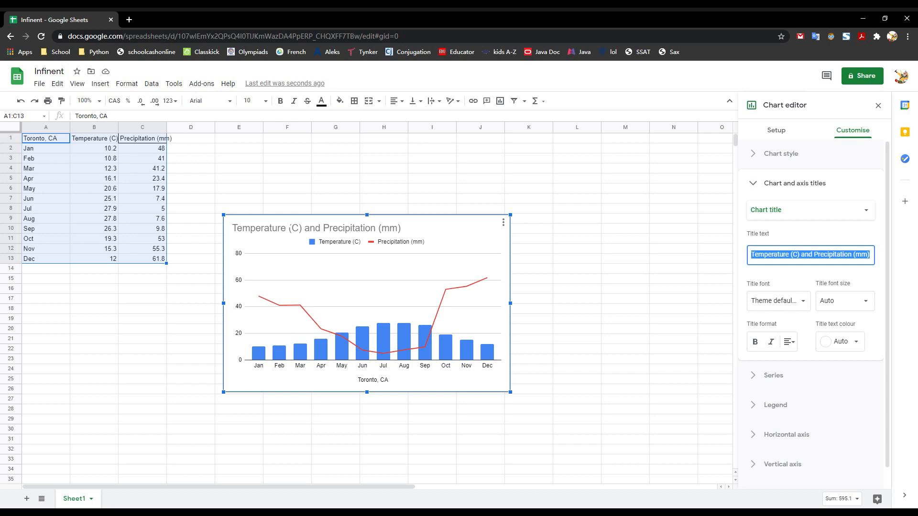
text(Weather)
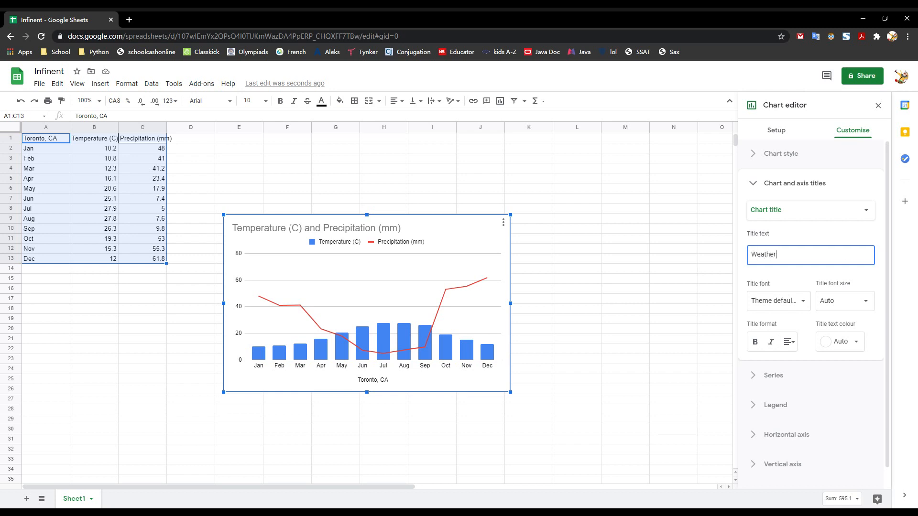
text(chart for)
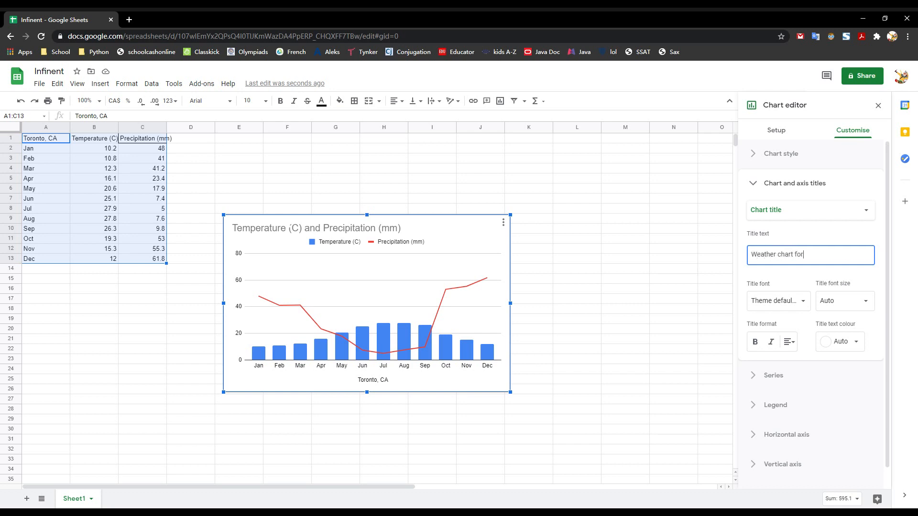
text(Tor)
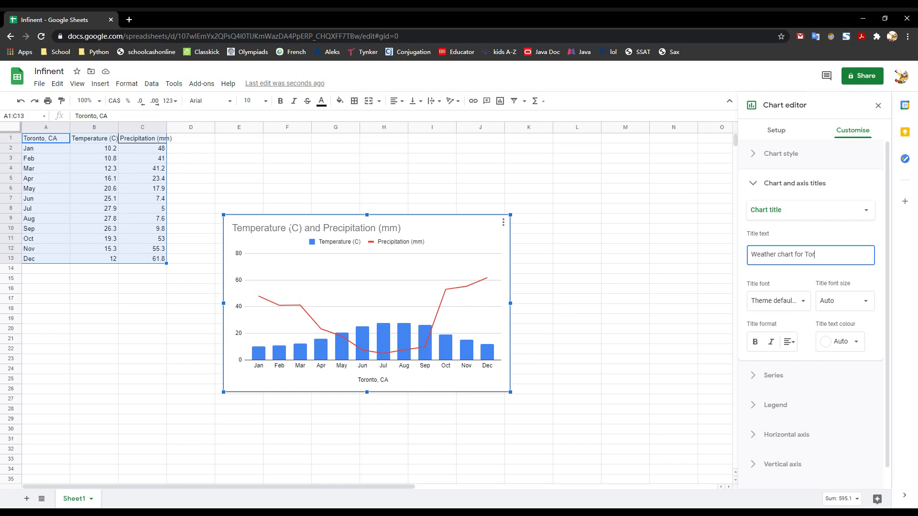
text(onto)
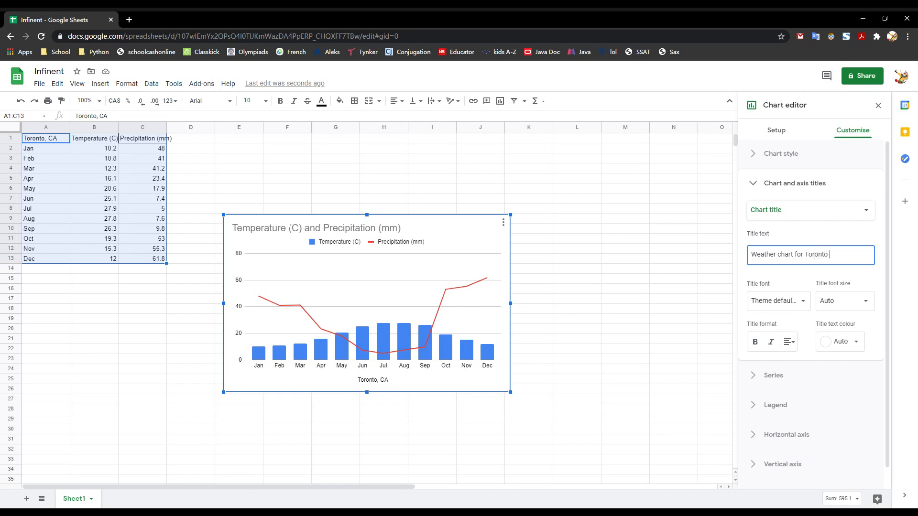
text(Canada)
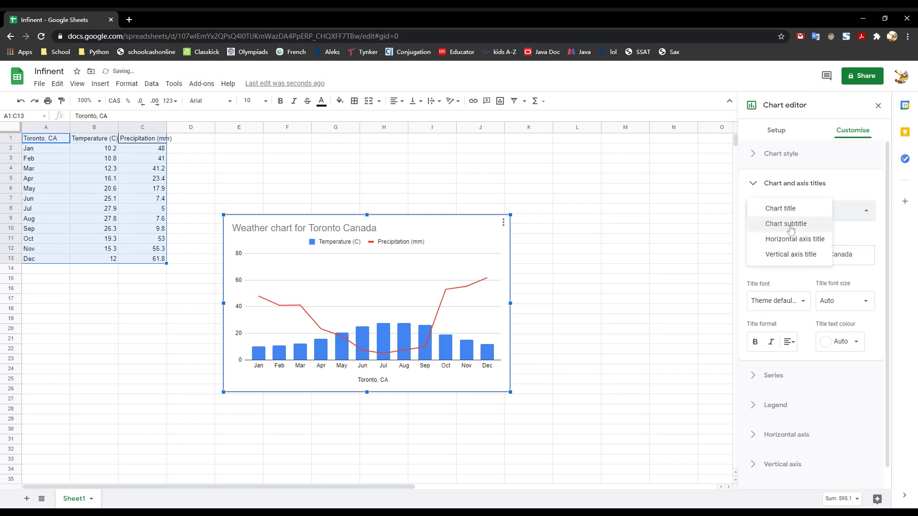
Step: Add the chart subtitle 'By Infinent, 2021.4.12'
click(786, 224)
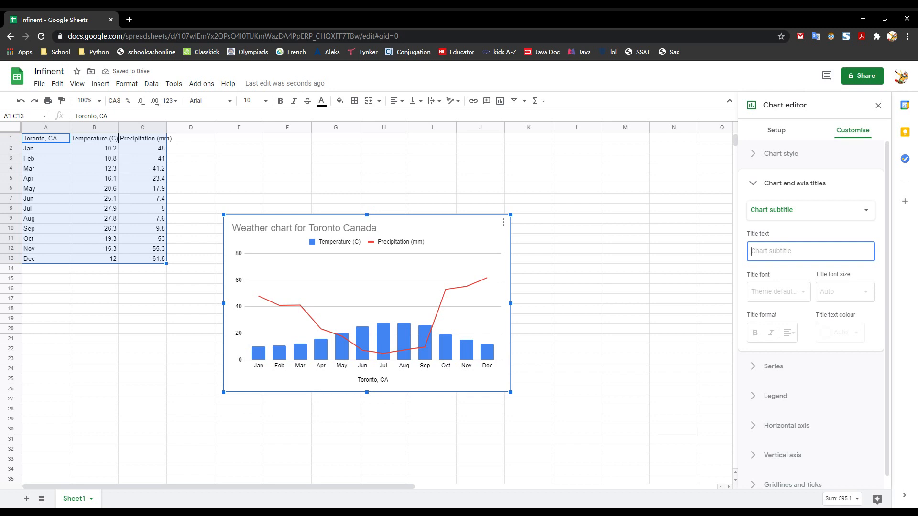
text(By Infinent, 2021.4.12)
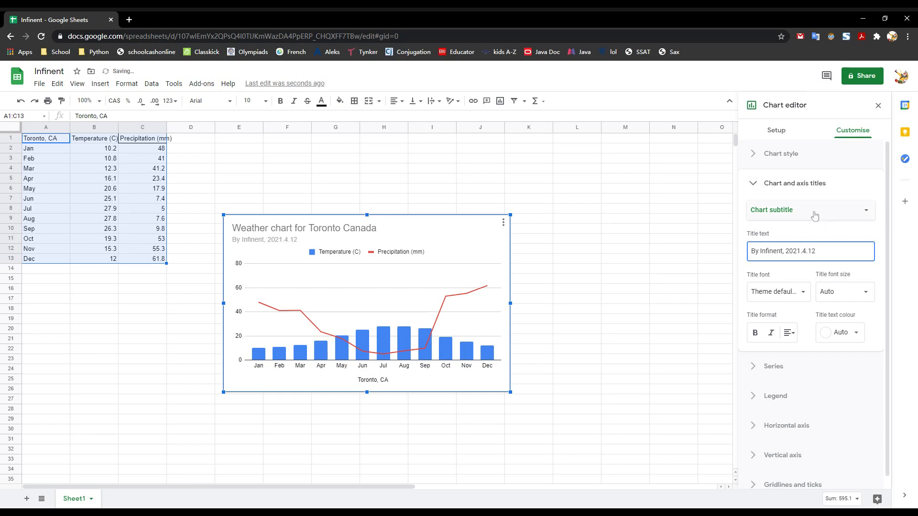
mouse_move(842, 235)
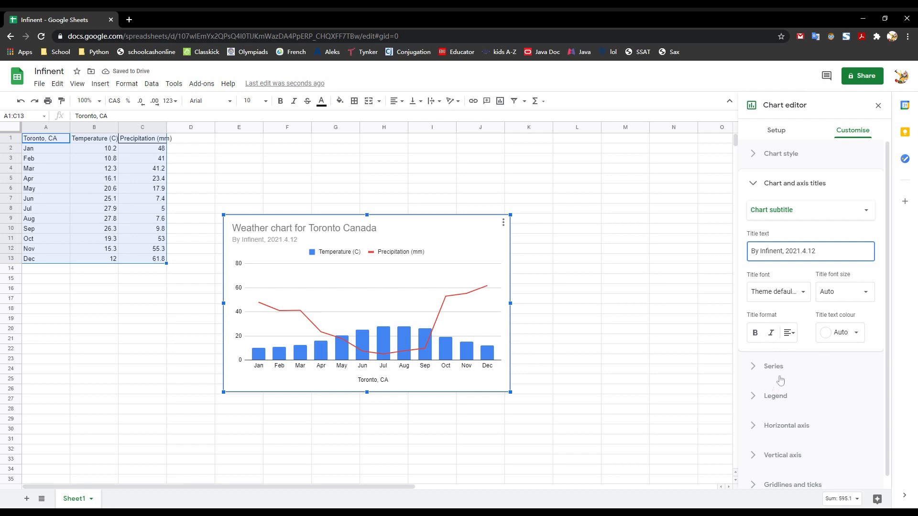
mouse_move(773, 373)
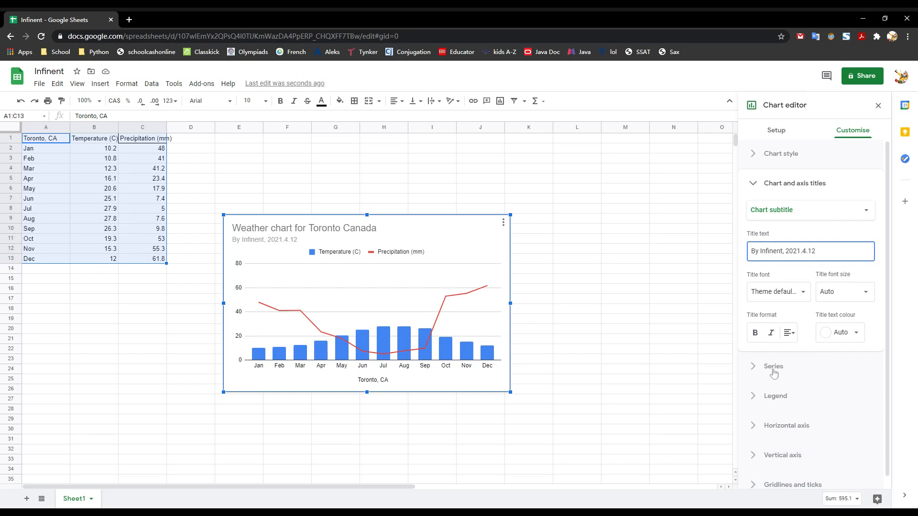
Step: Change the Temperature (C) series from columns to a red line
click(774, 367)
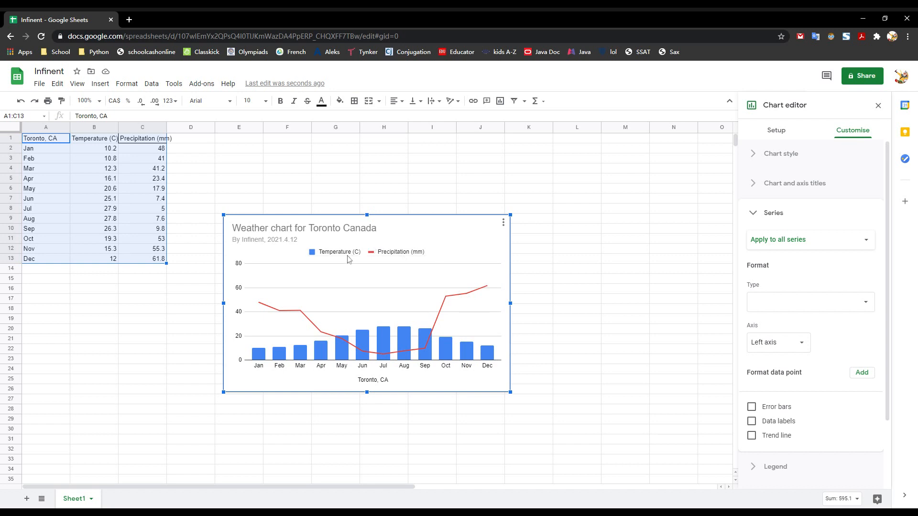
mouse_move(386, 335)
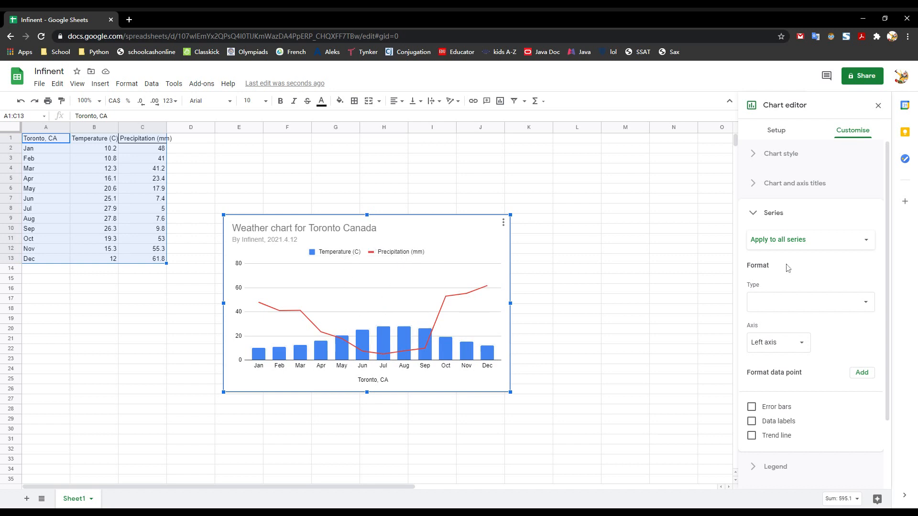
mouse_move(823, 240)
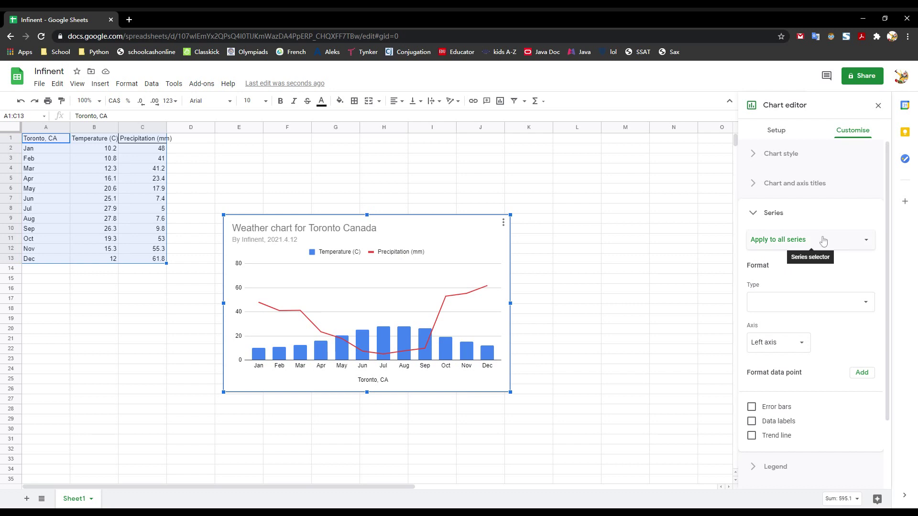
click(810, 239)
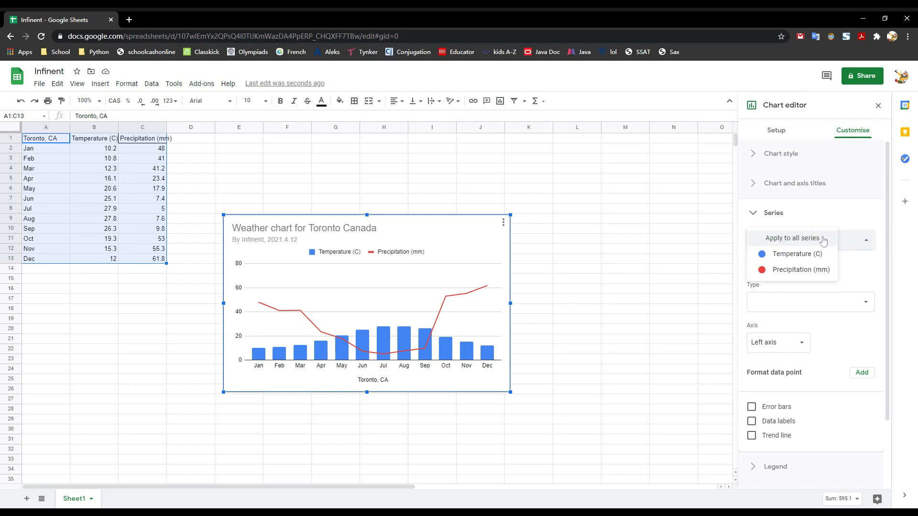
mouse_move(815, 254)
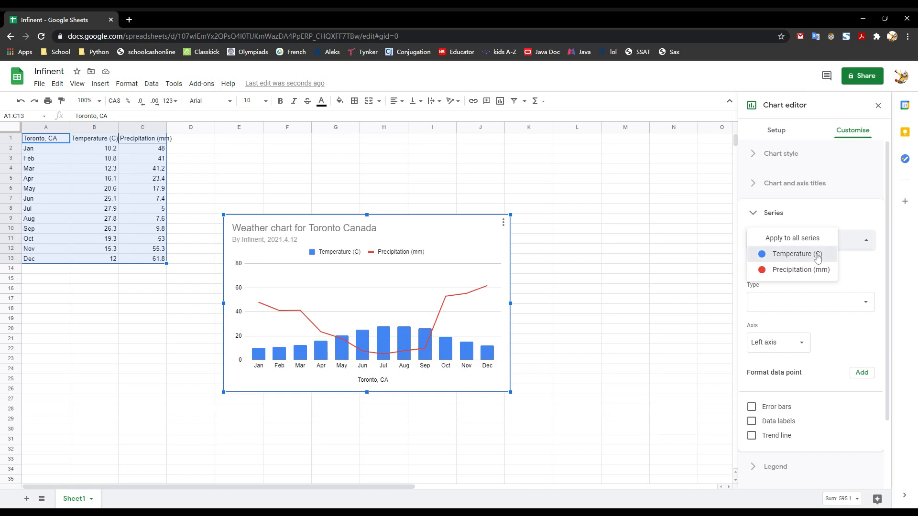
click(792, 253)
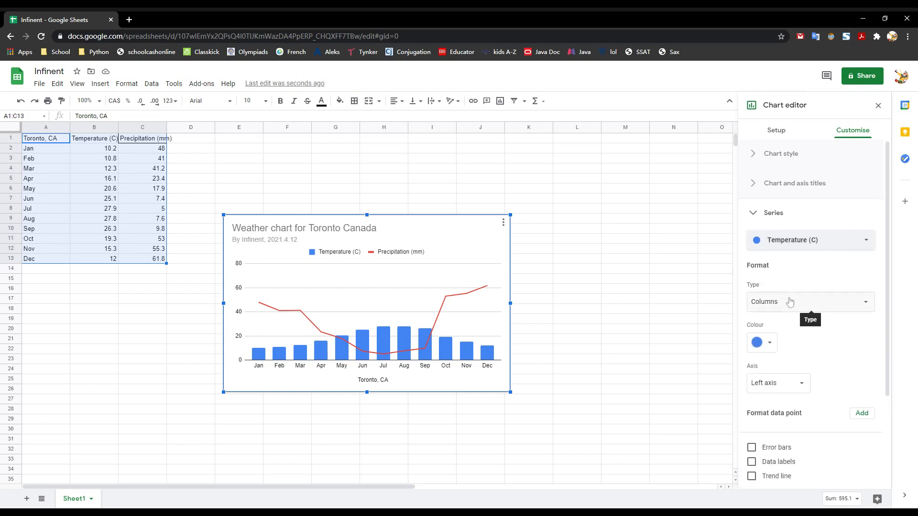
mouse_move(787, 306)
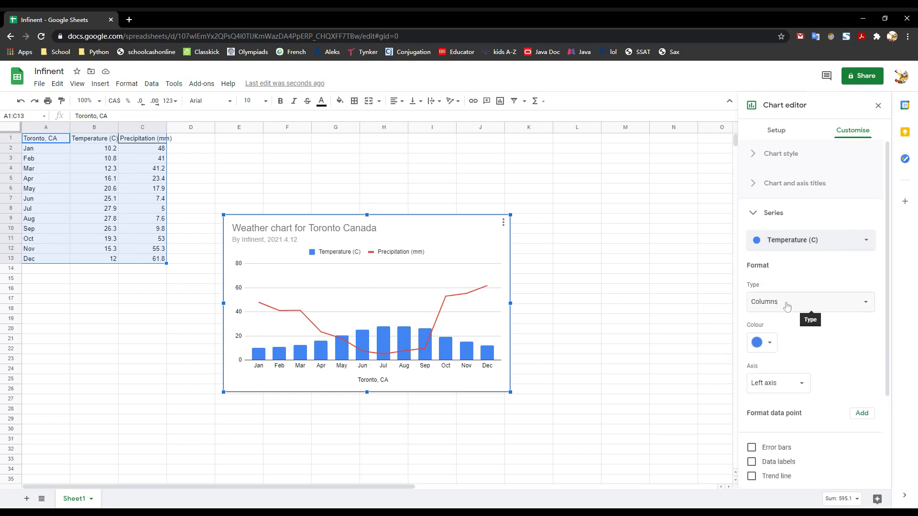
click(810, 302)
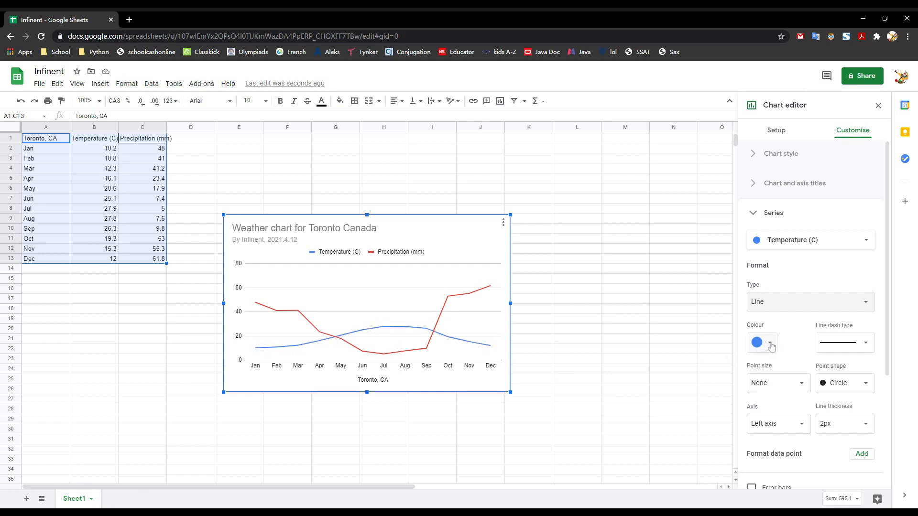
mouse_move(771, 344)
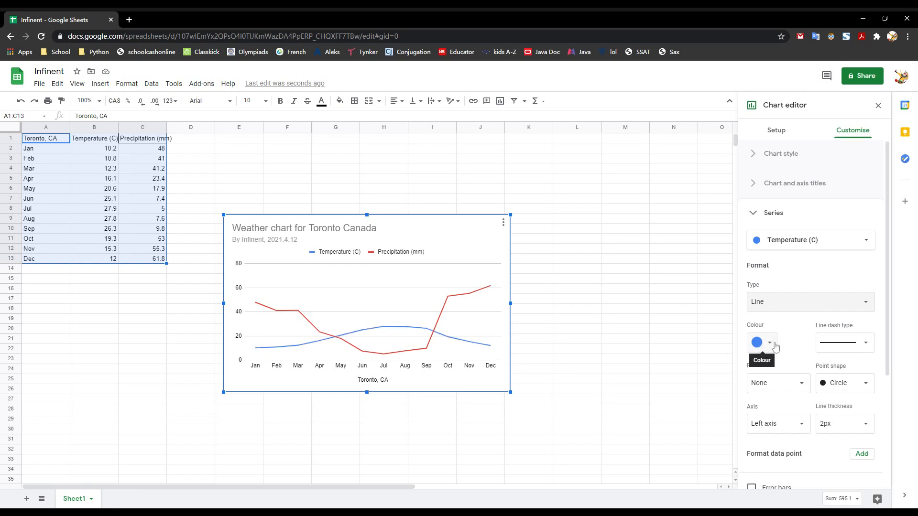
click(769, 342)
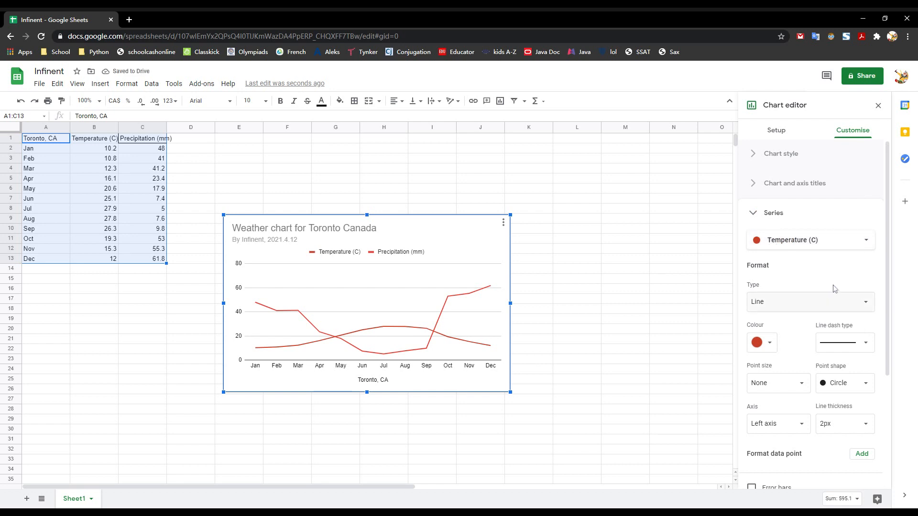
mouse_move(832, 312)
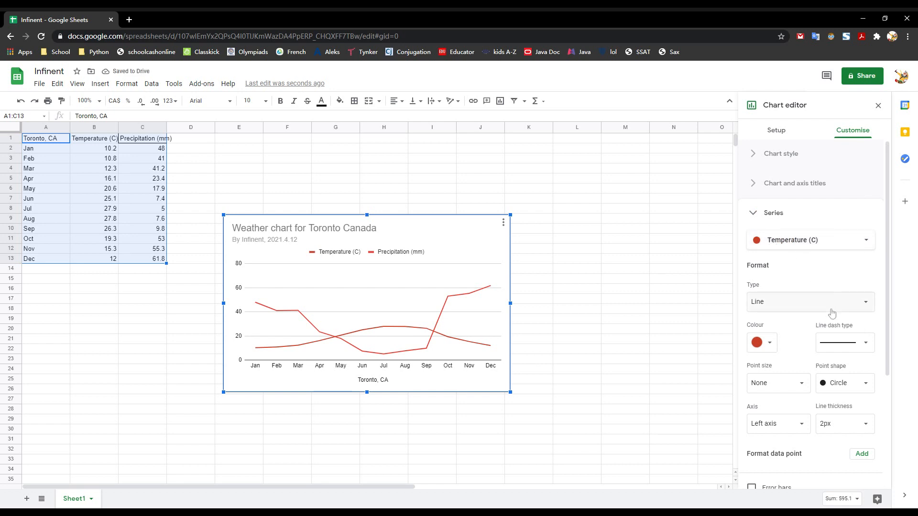
Step: Show the Precipitation (mm) series as columns and set its colour
click(810, 239)
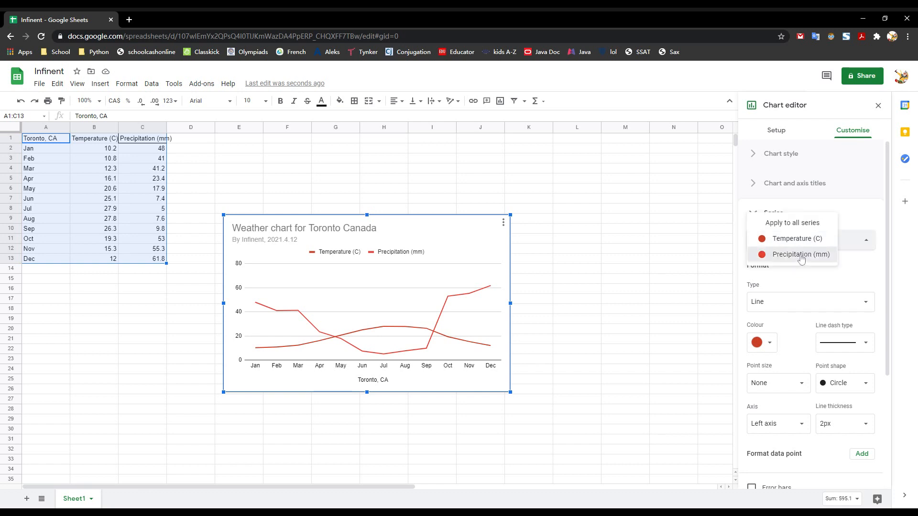
click(800, 255)
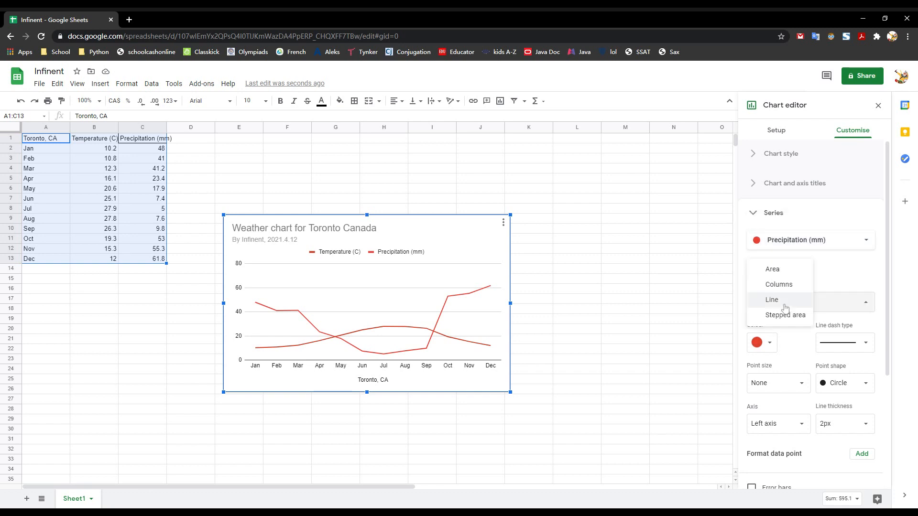
click(778, 284)
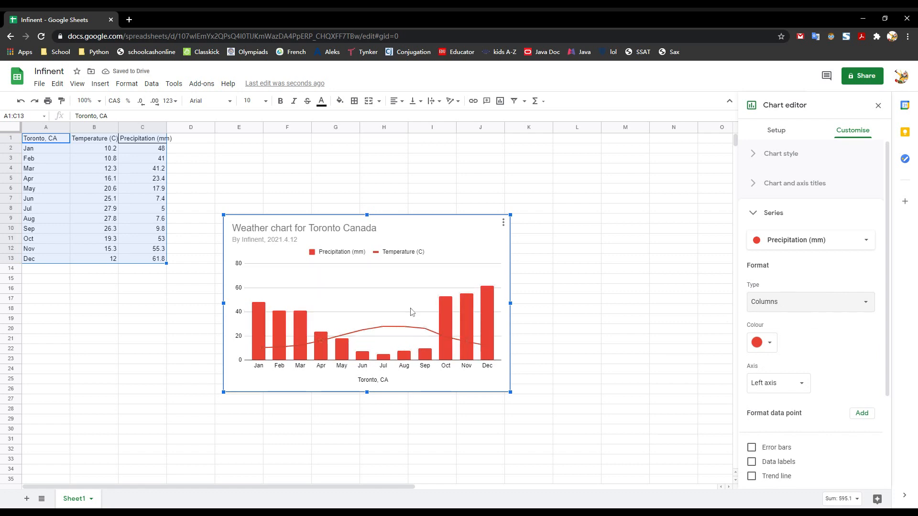
mouse_move(706, 274)
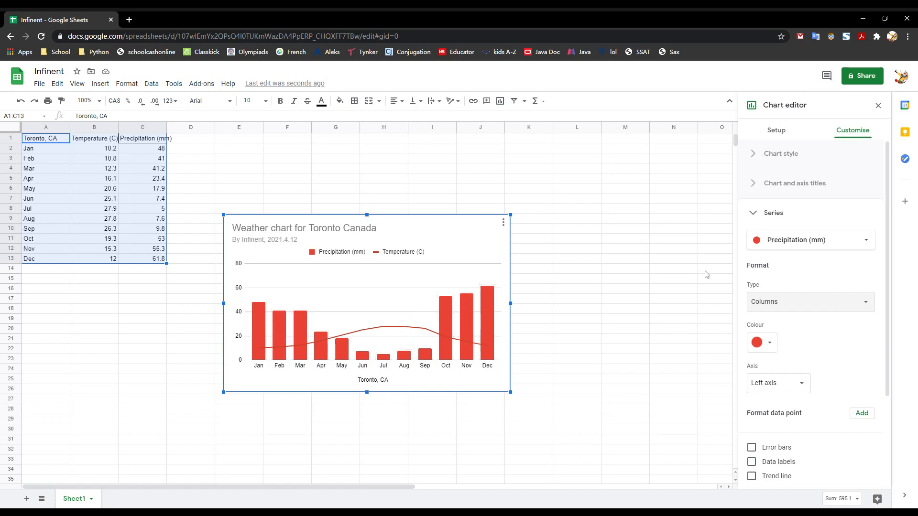
mouse_move(770, 343)
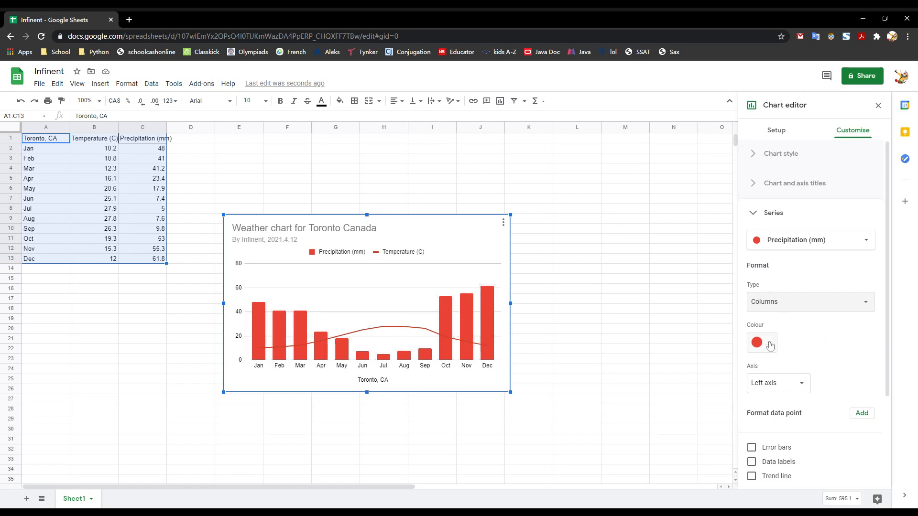
click(757, 343)
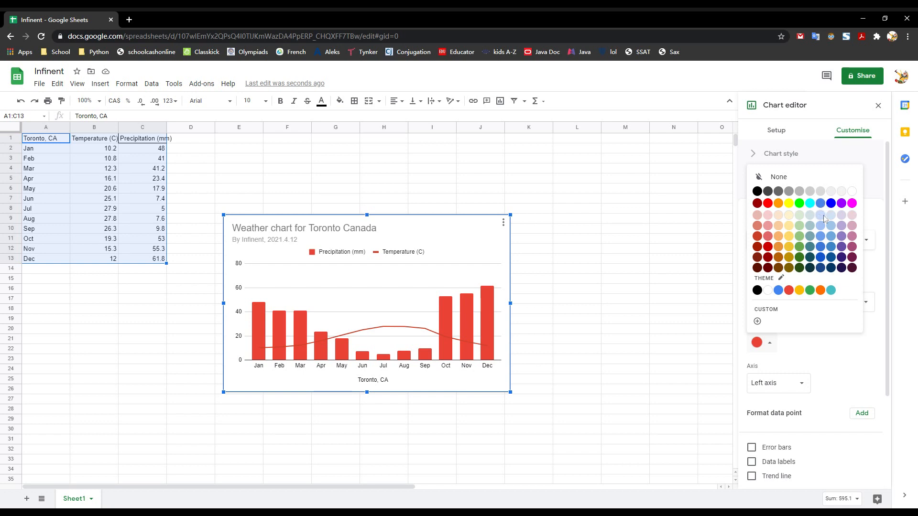
mouse_move(822, 251)
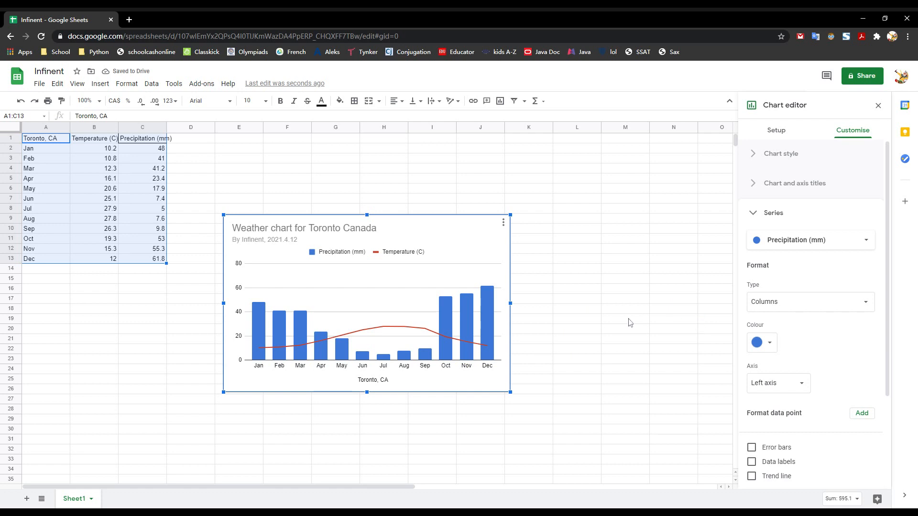
mouse_move(250, 298)
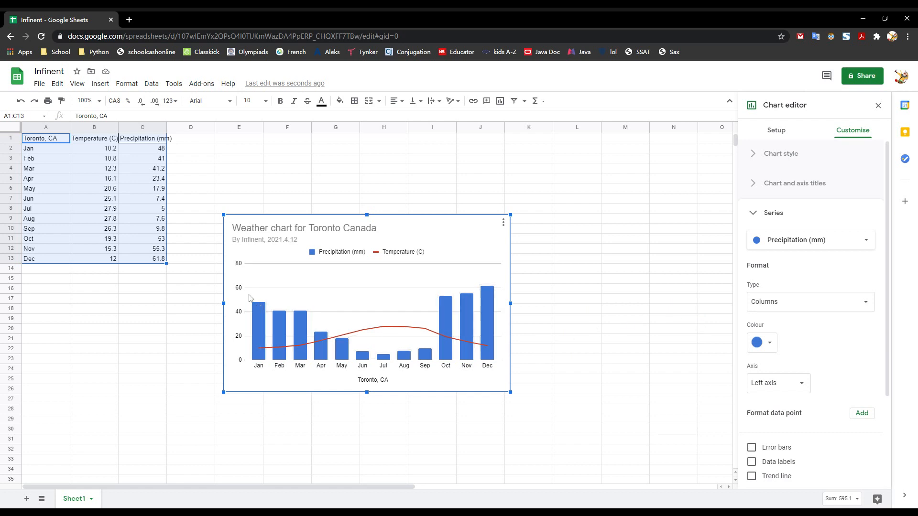
mouse_move(338, 337)
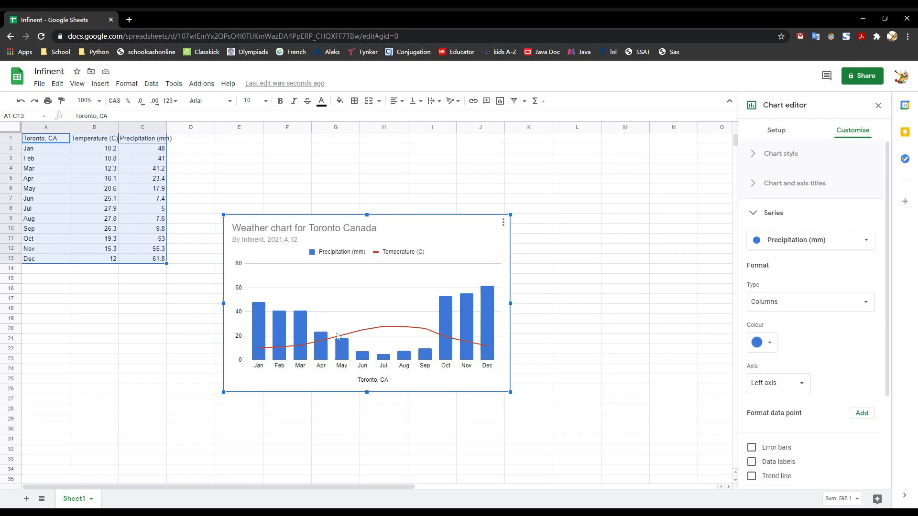
mouse_move(385, 348)
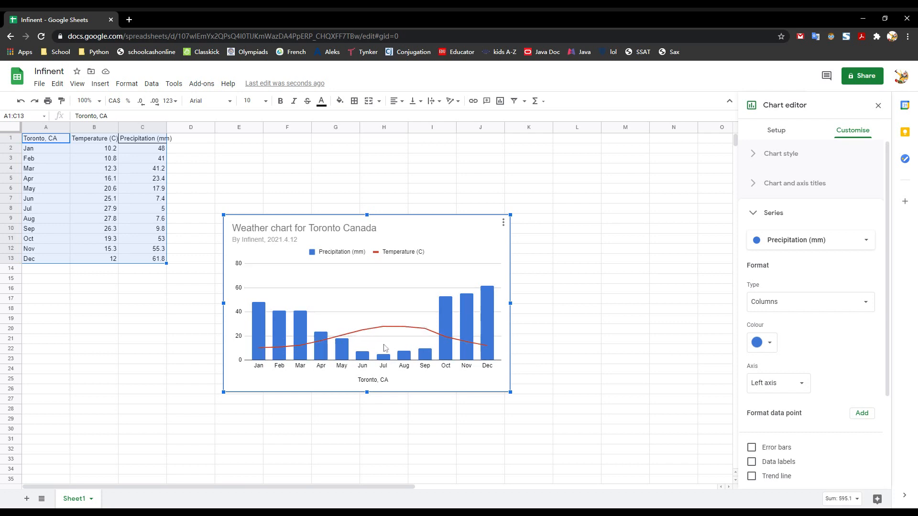
mouse_move(813, 293)
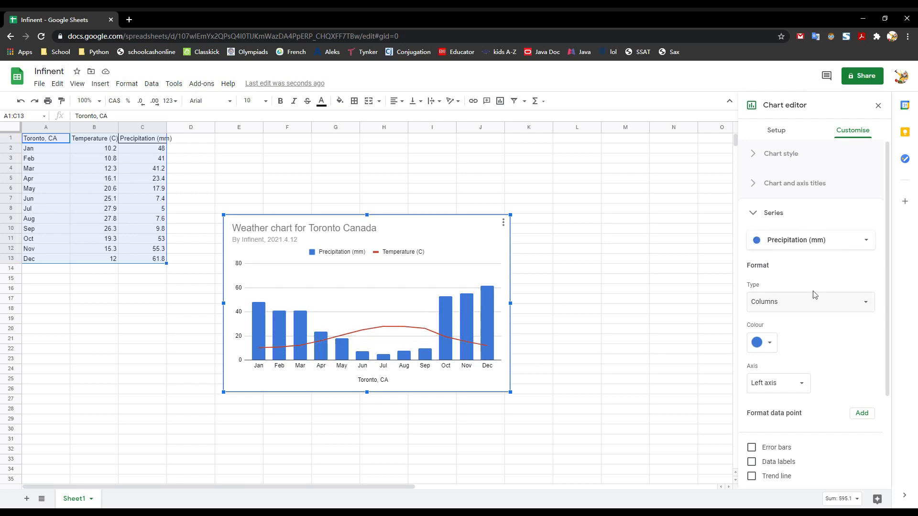
Step: Put the Precipitation (mm) series on the right axis
click(780, 153)
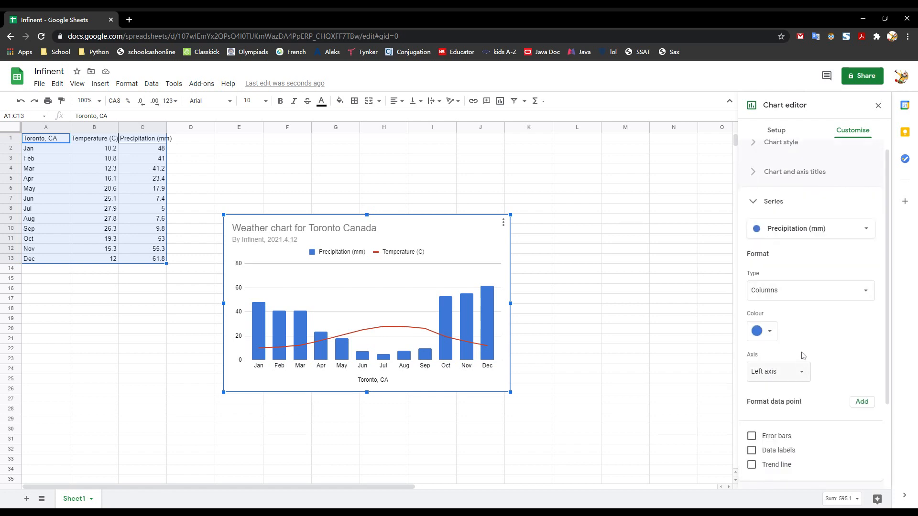
mouse_move(284, 333)
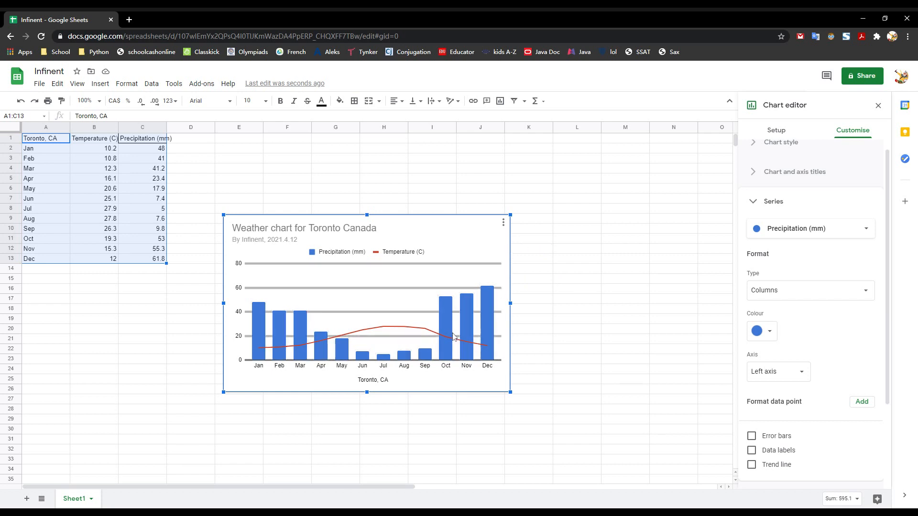
mouse_move(445, 360)
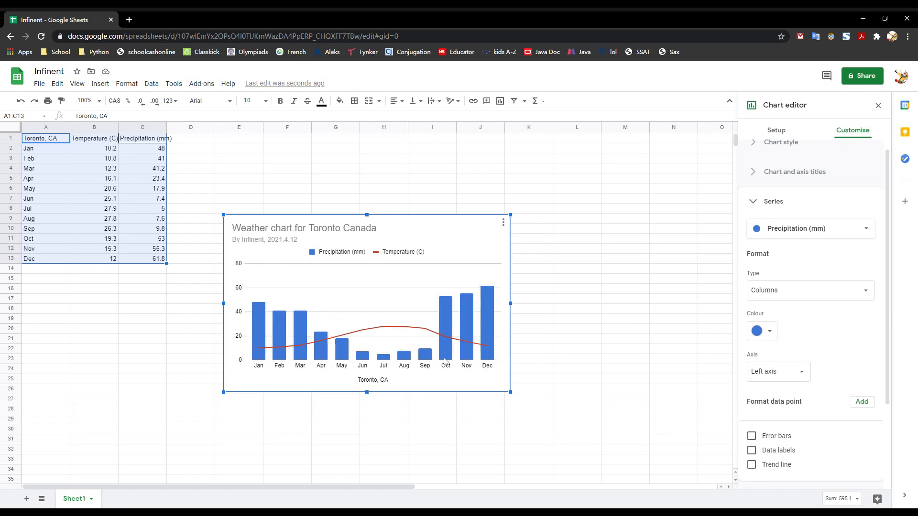
mouse_move(799, 210)
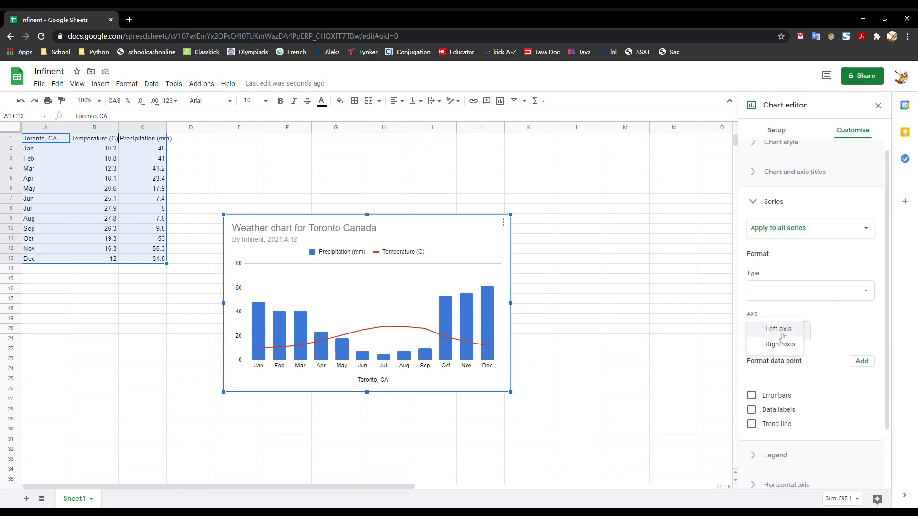
click(778, 329)
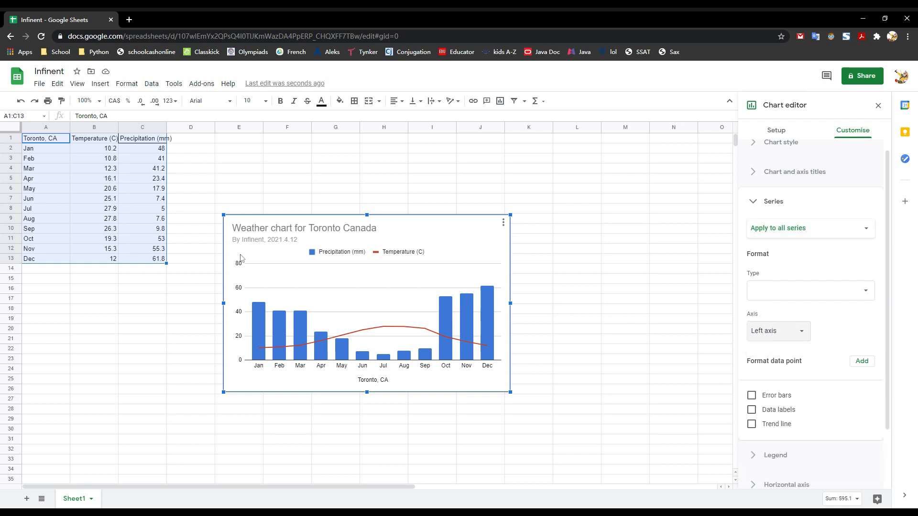
mouse_move(243, 339)
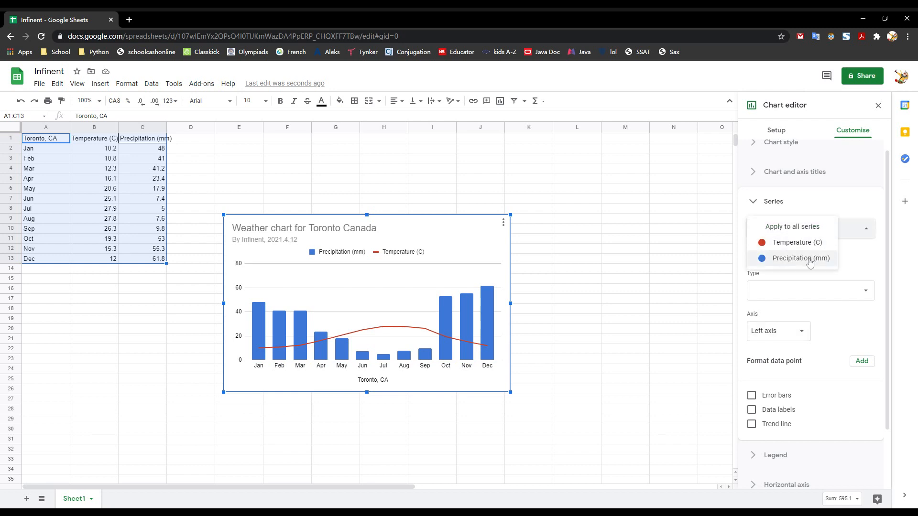
click(800, 258)
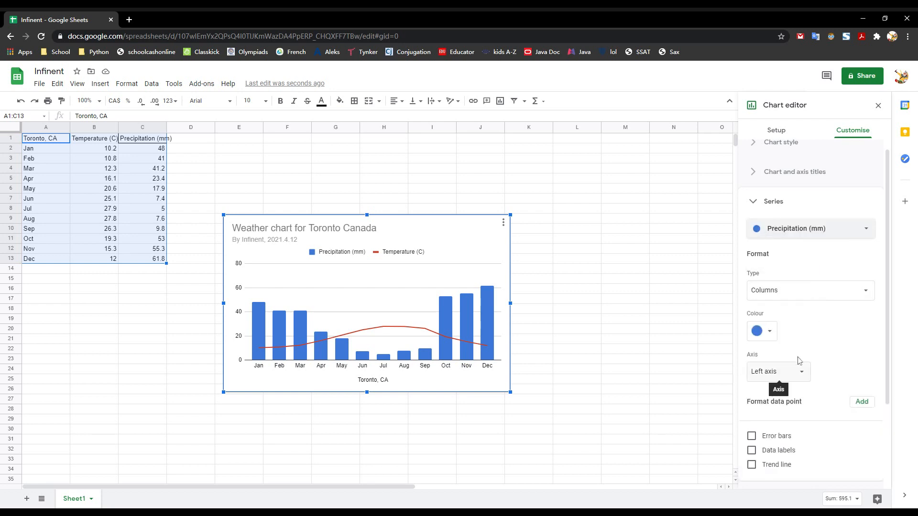
click(778, 372)
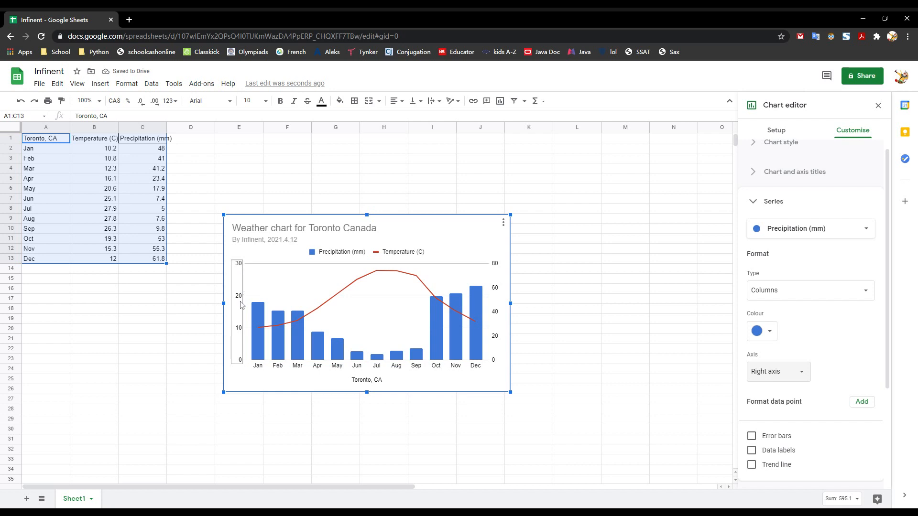
mouse_move(250, 294)
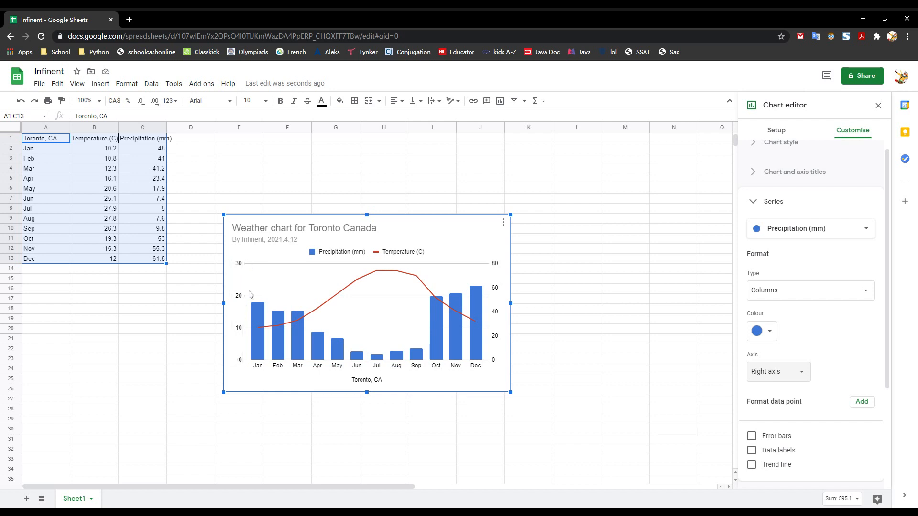
mouse_move(474, 300)
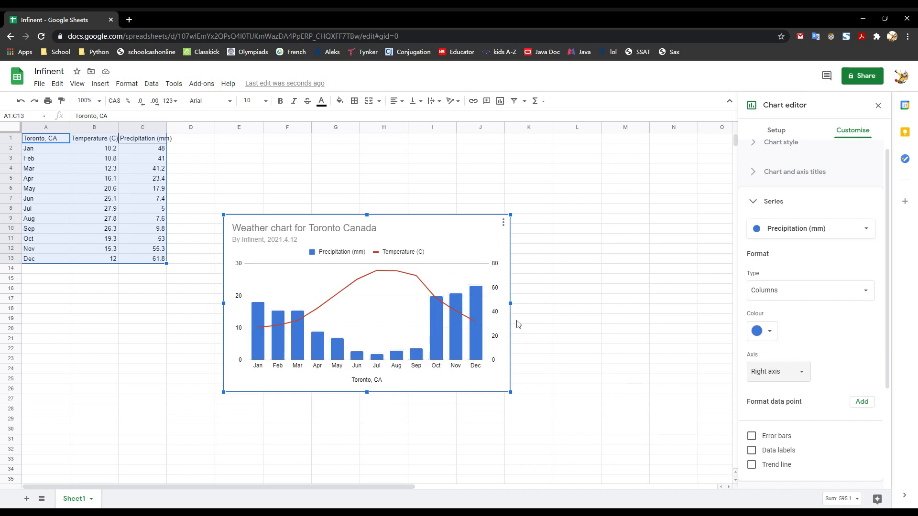
mouse_move(805, 294)
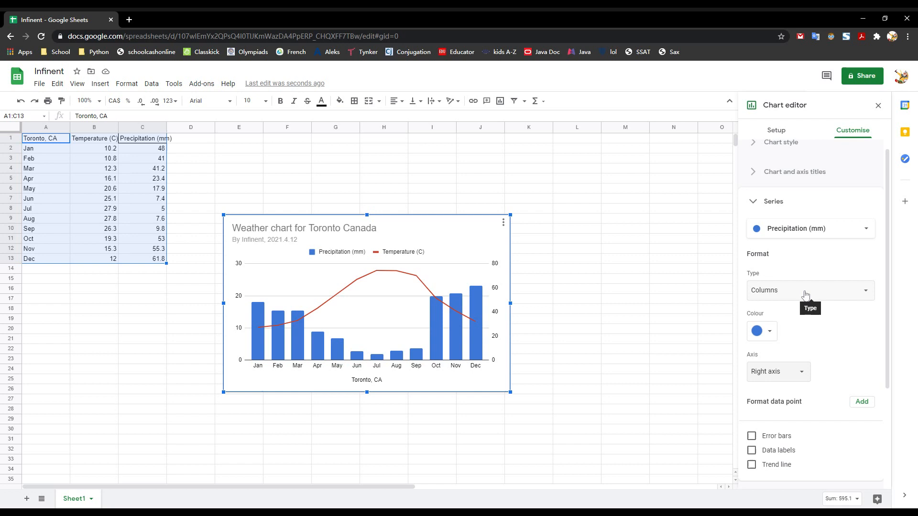
mouse_move(809, 265)
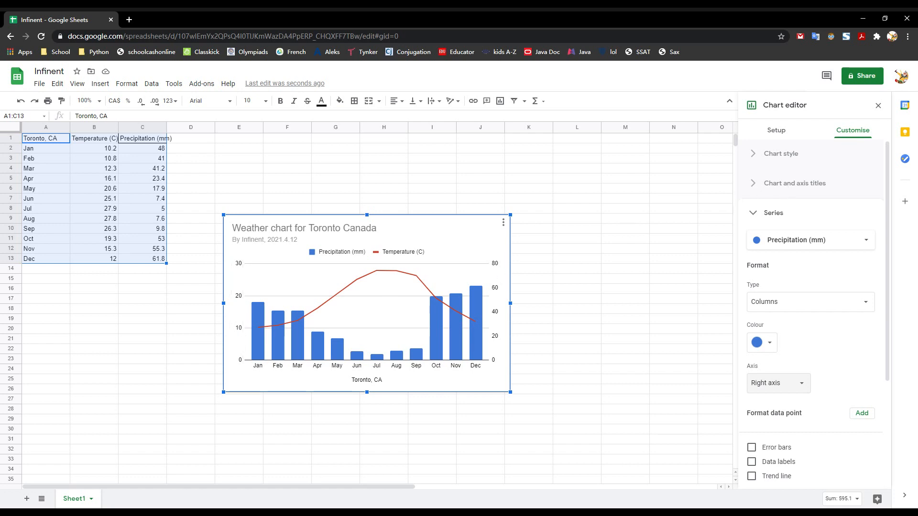
Step: Title the left vertical axis 'Temperature'
click(794, 183)
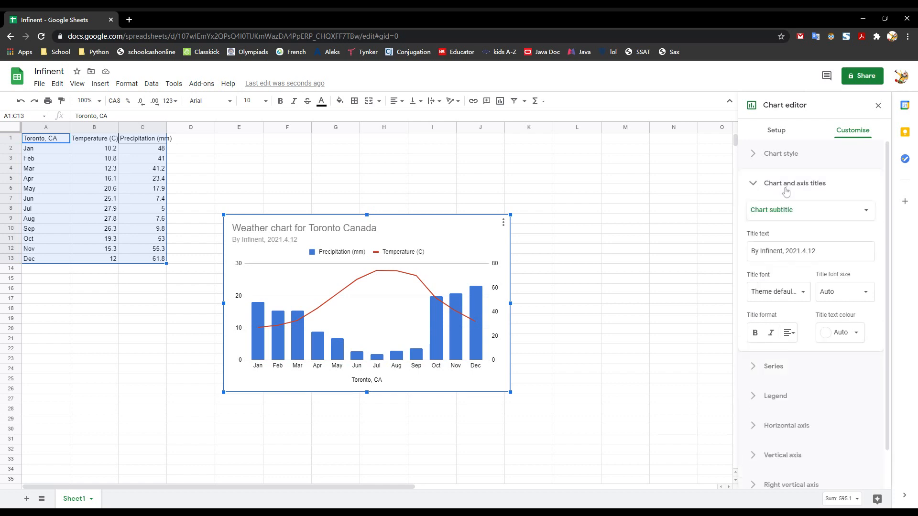
click(810, 210)
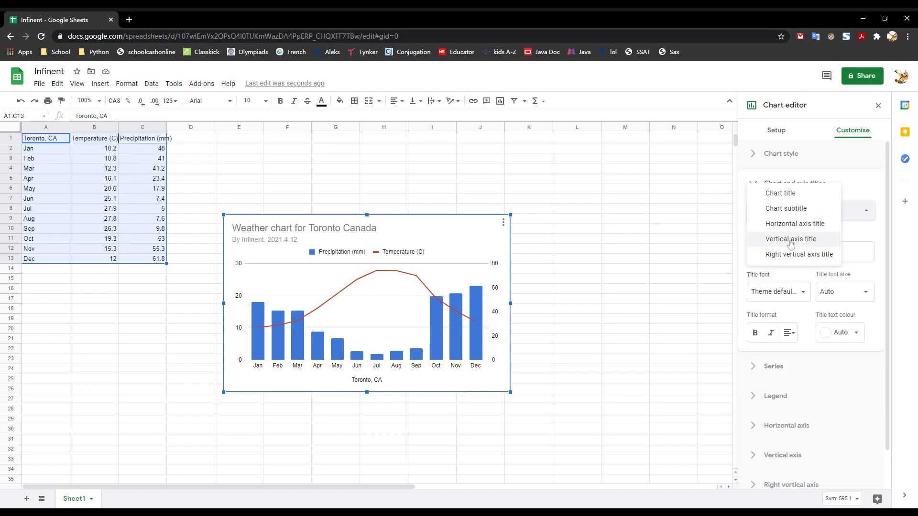
click(789, 239)
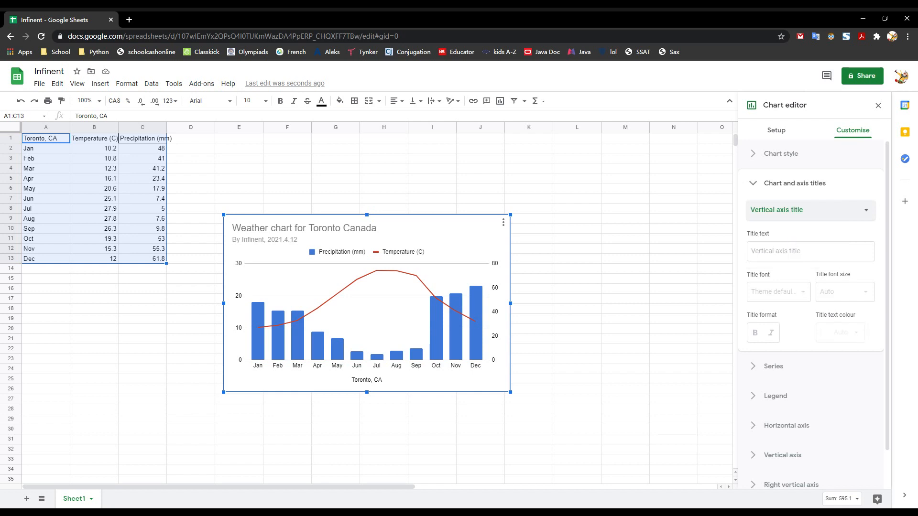
click(810, 251)
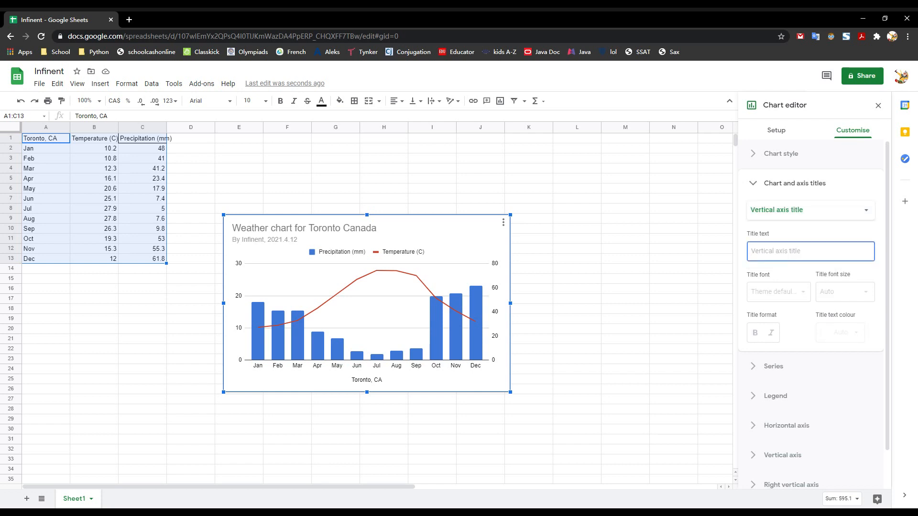
text(Tem)
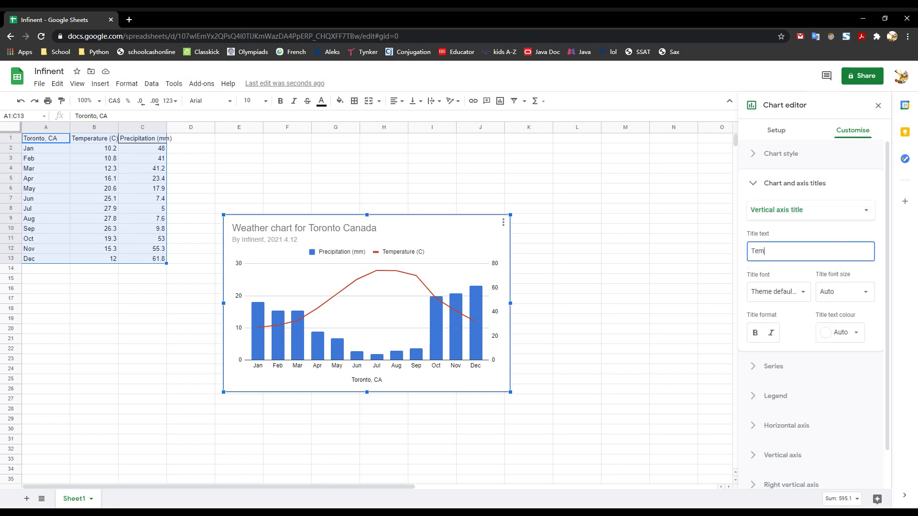
text(peratur)
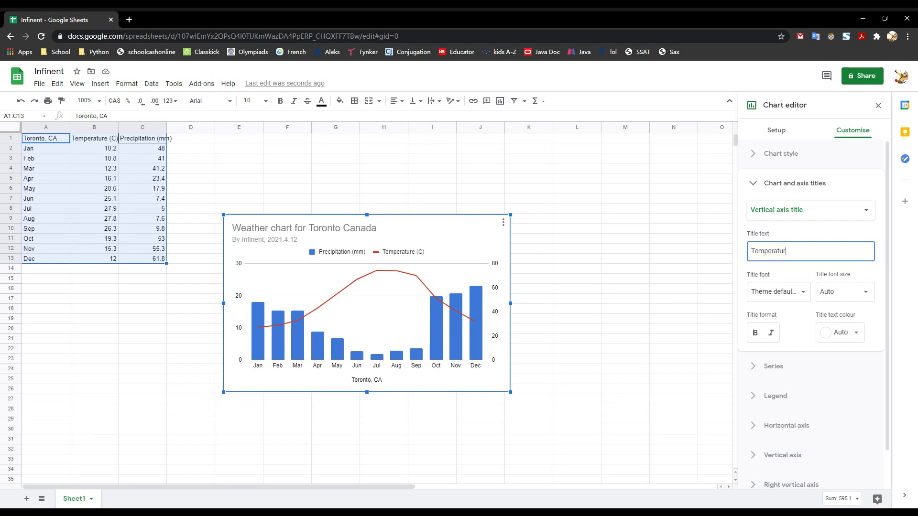
text(e)
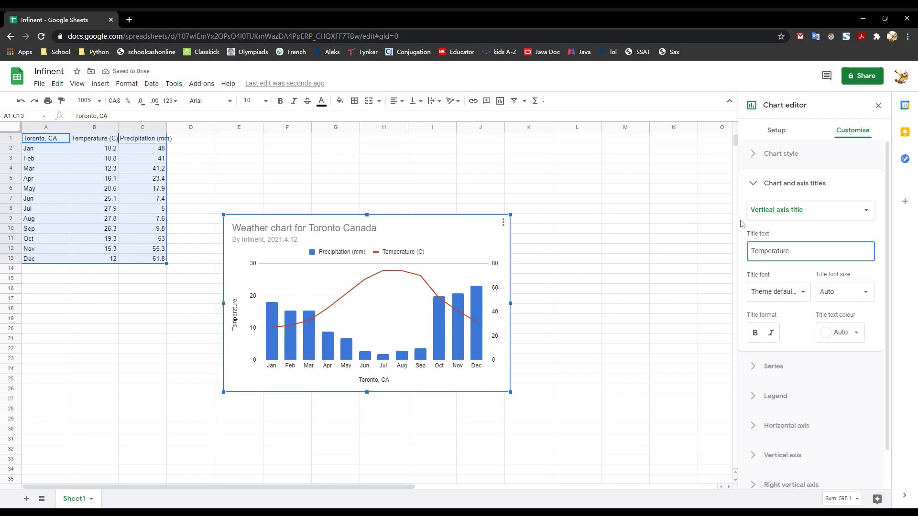
click(811, 210)
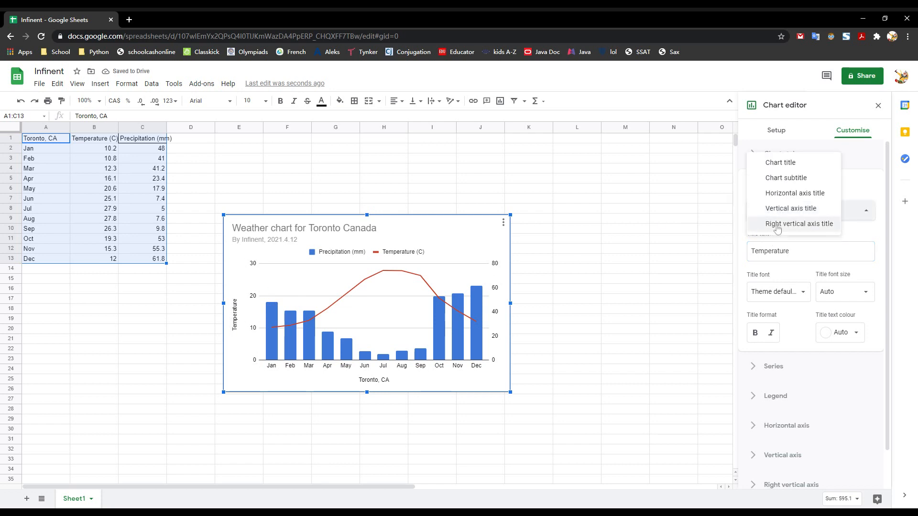
Step: Title the right vertical axis 'Precipitation'
click(800, 223)
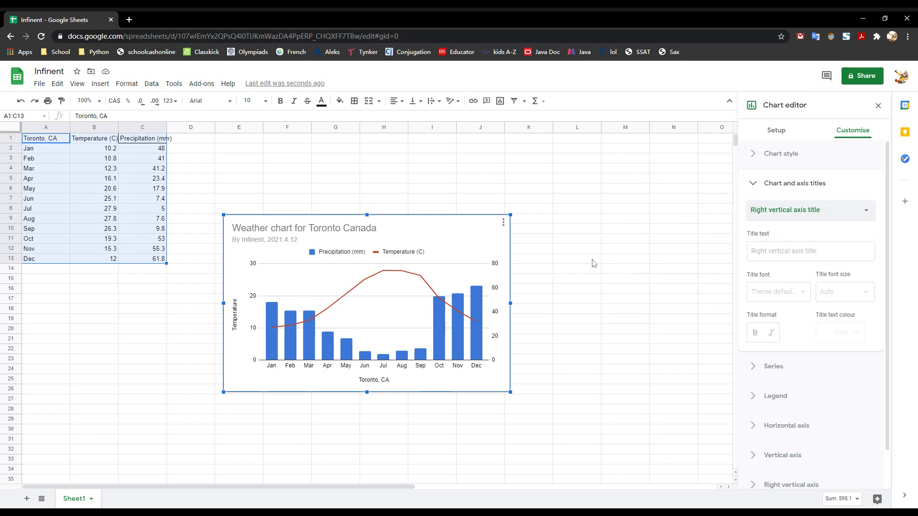
mouse_move(533, 286)
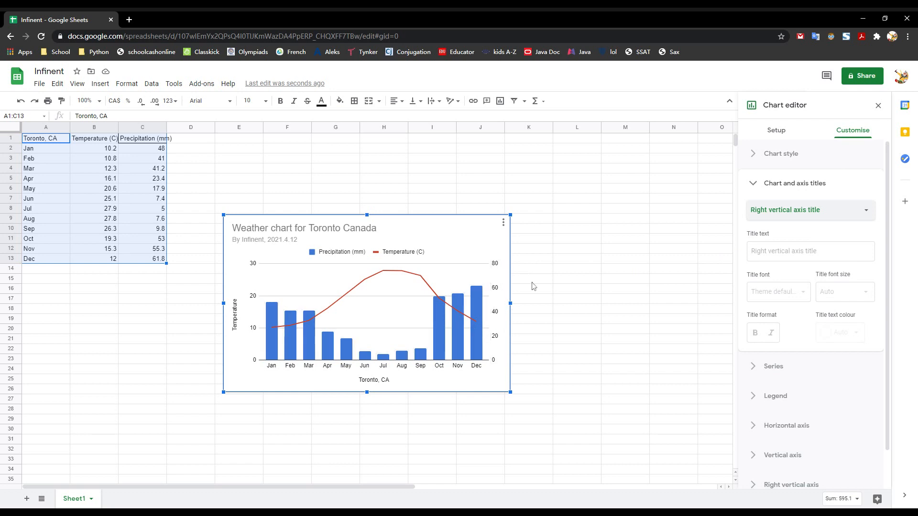
click(810, 252)
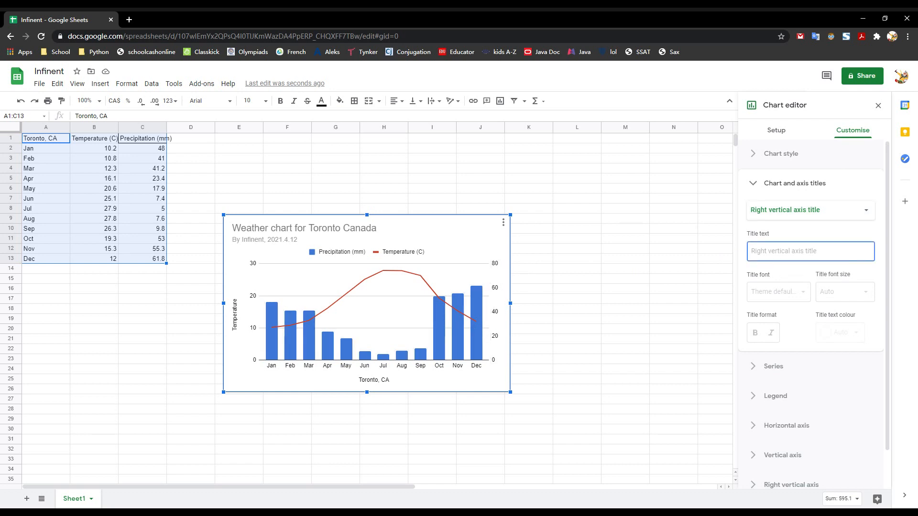
text(Precipitation)
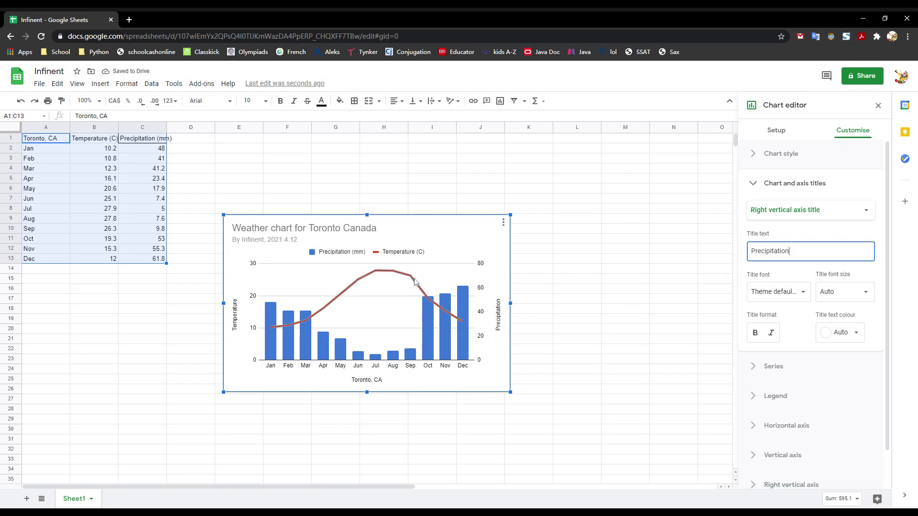
mouse_move(464, 257)
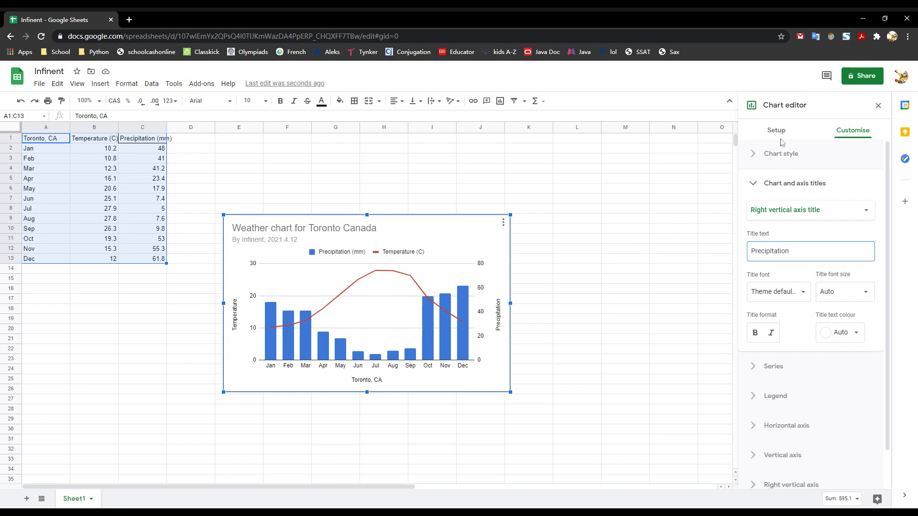
Step: Enable Smooth in Chart style so the temperature line curves
click(780, 153)
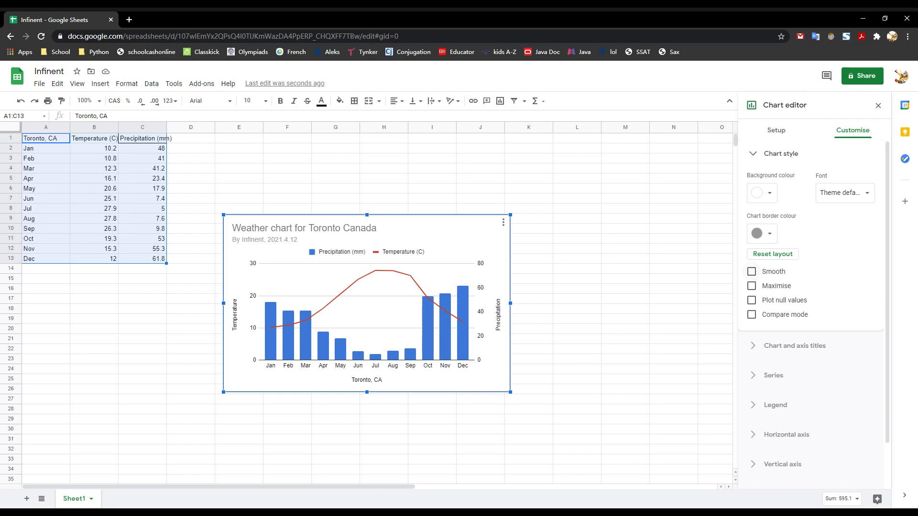
click(751, 272)
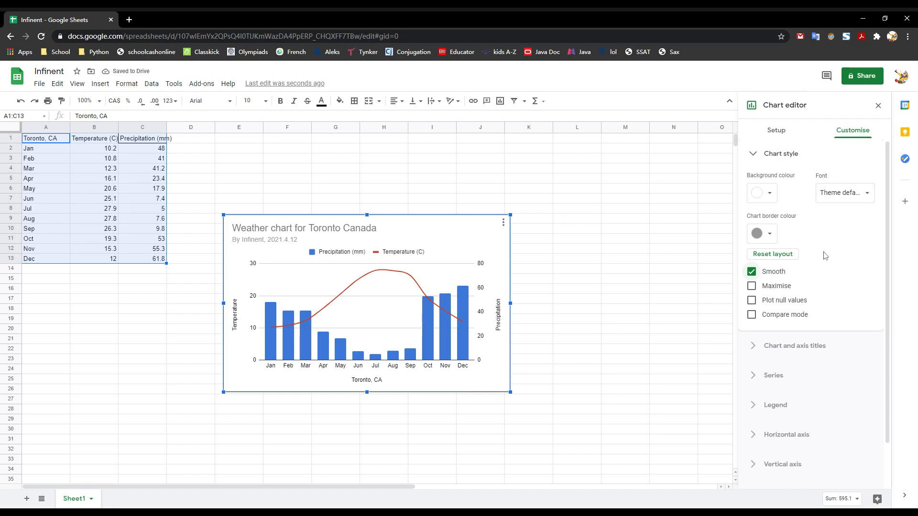
mouse_move(390, 277)
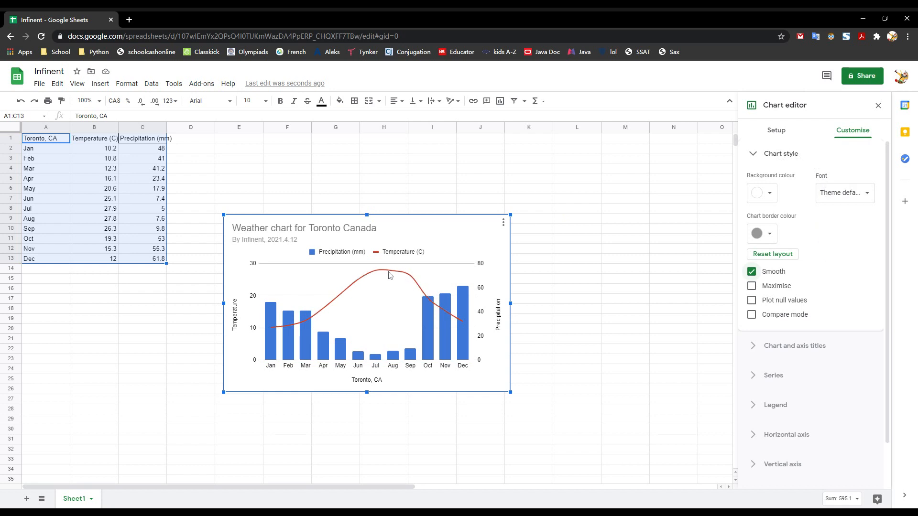
mouse_move(560, 261)
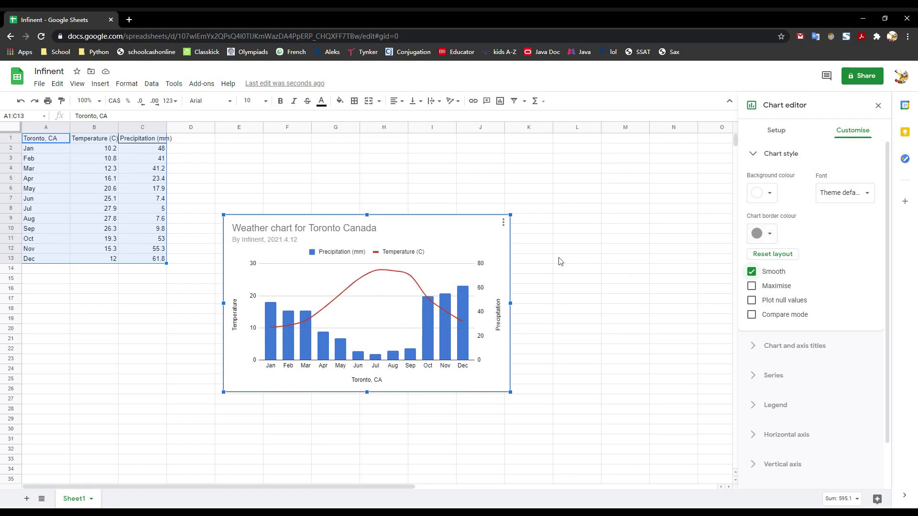
mouse_move(462, 261)
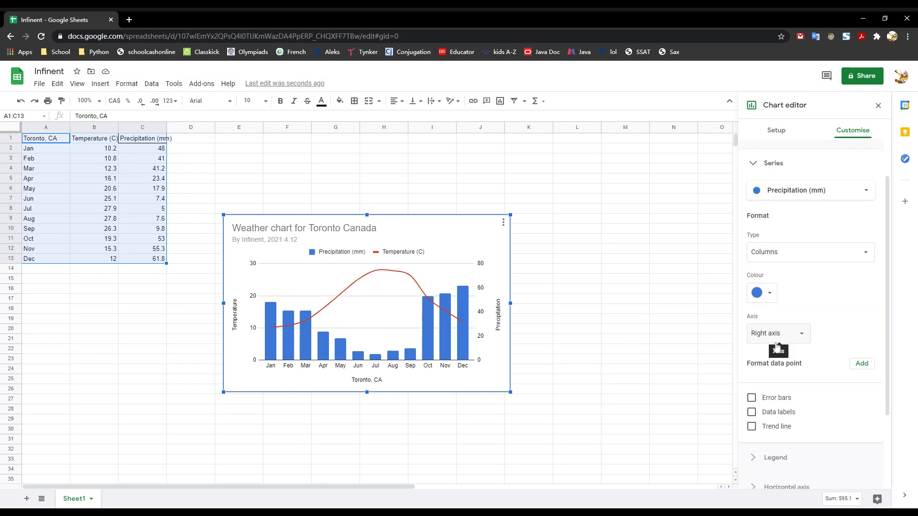
Step: Give the Temperature (C) series 4px circle point markers
click(811, 190)
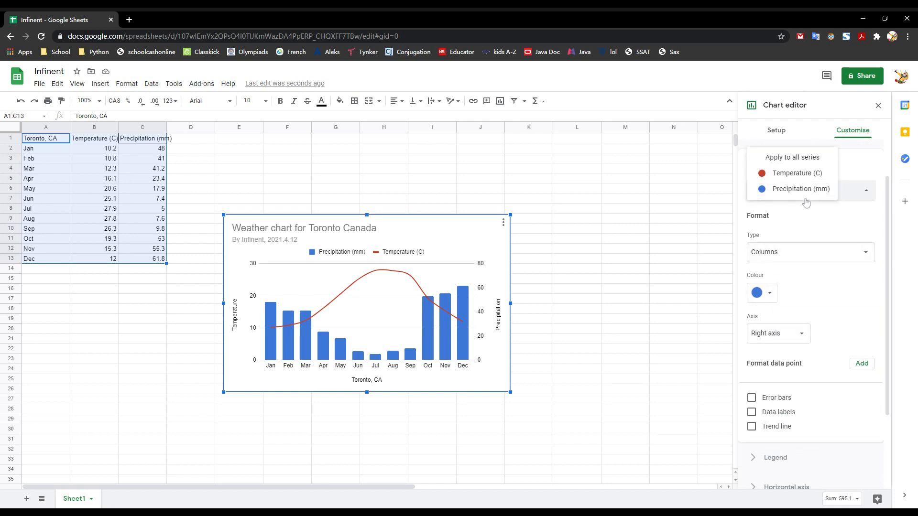
click(797, 173)
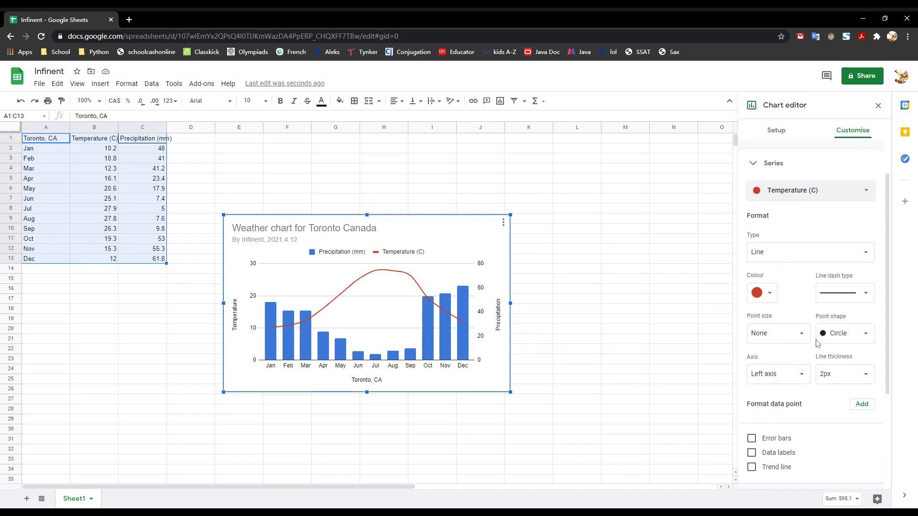
click(800, 333)
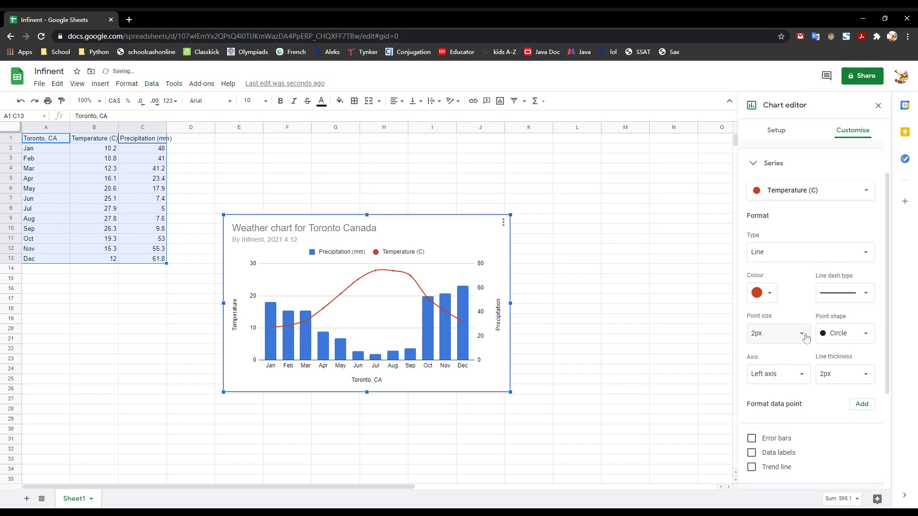
click(805, 334)
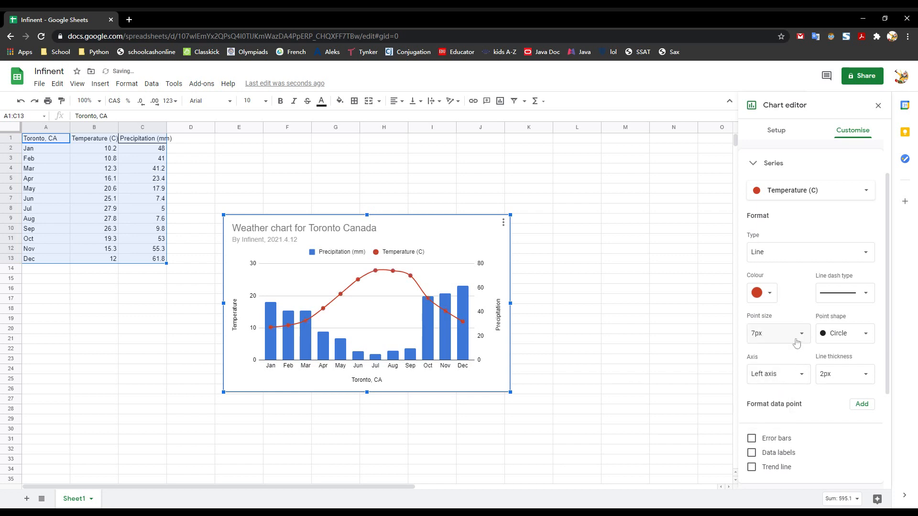
click(797, 333)
text(4)
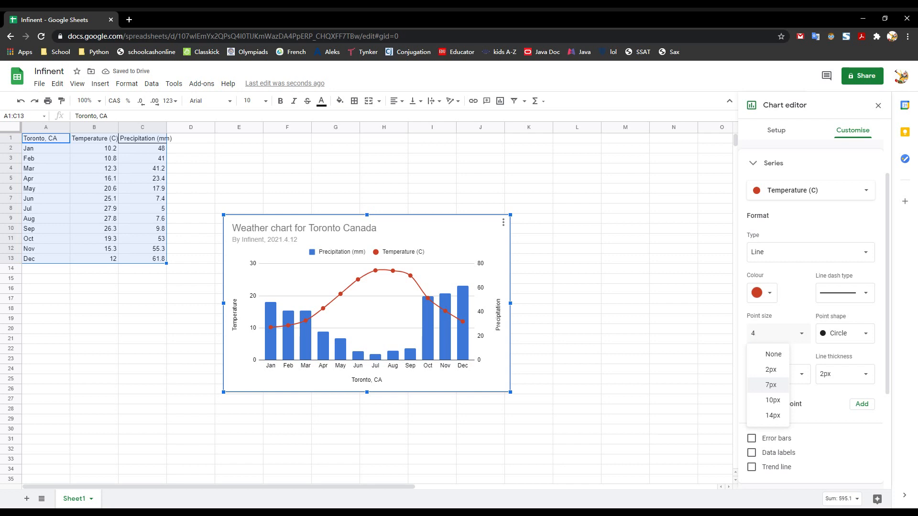
click(771, 384)
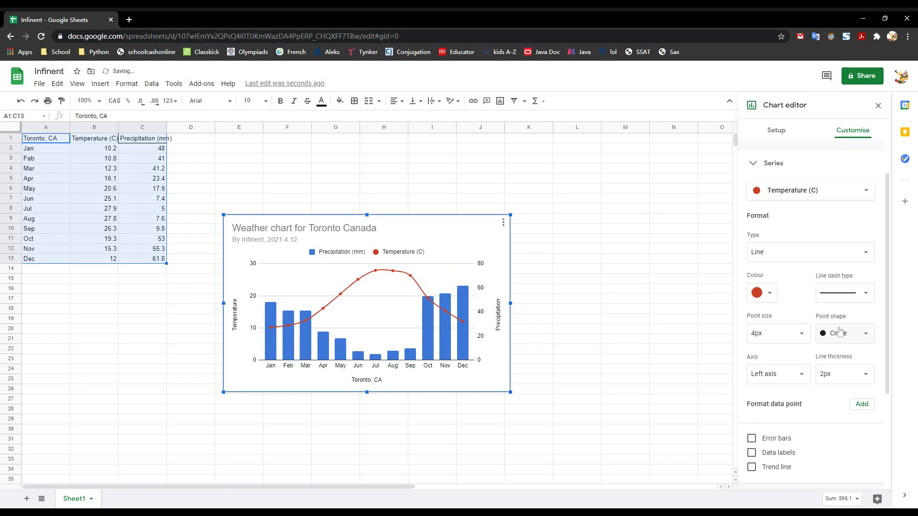
click(843, 333)
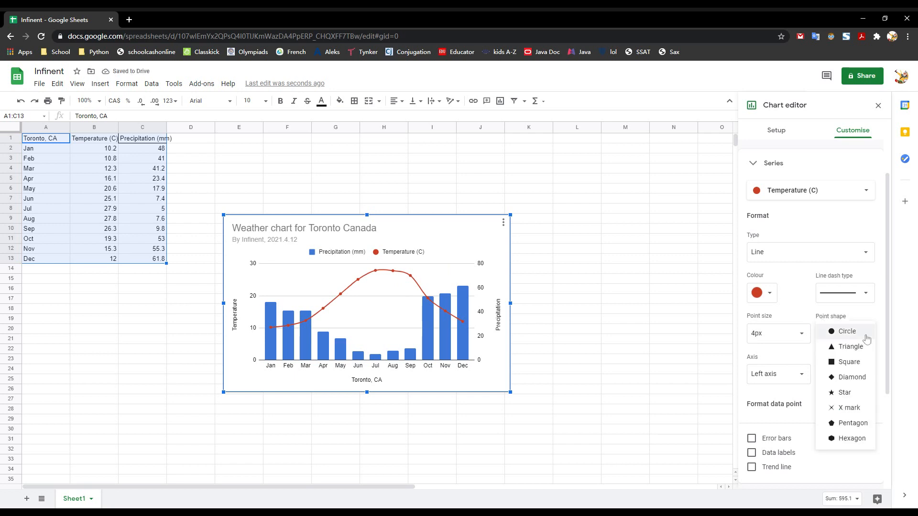
mouse_move(842, 332)
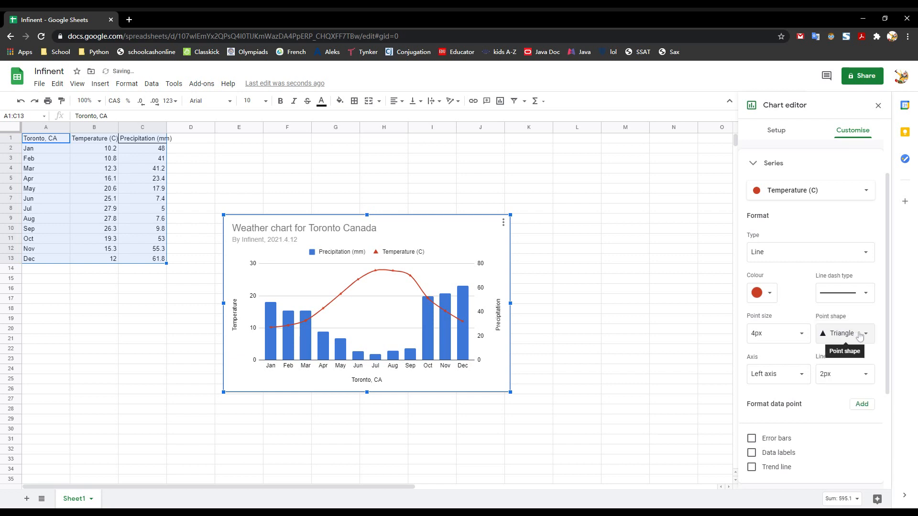
click(844, 333)
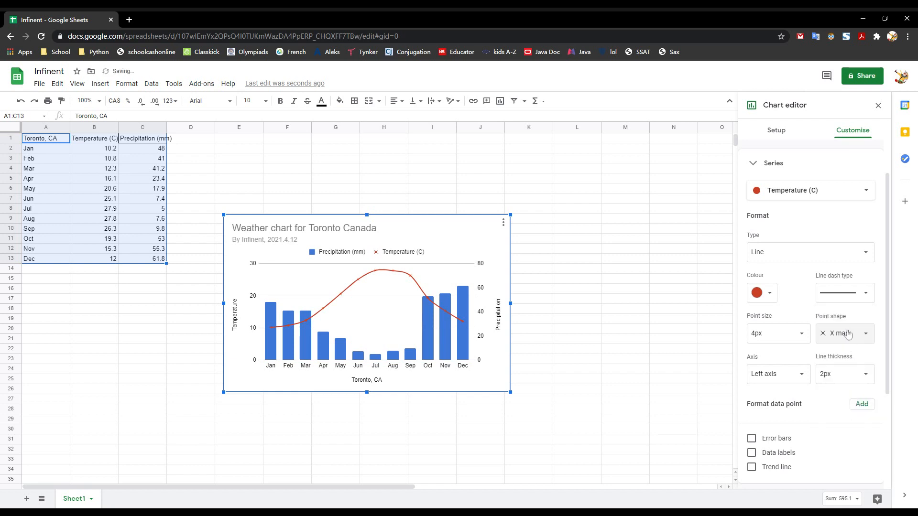
click(844, 333)
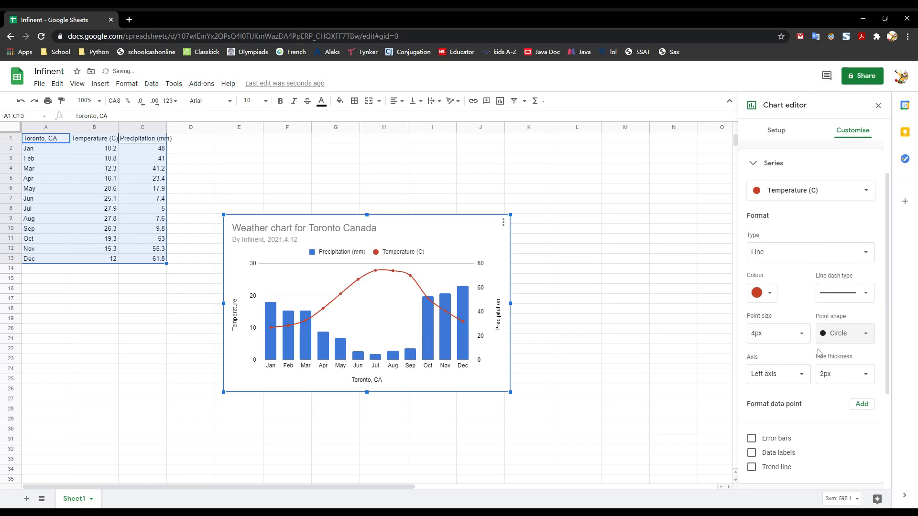
mouse_move(843, 374)
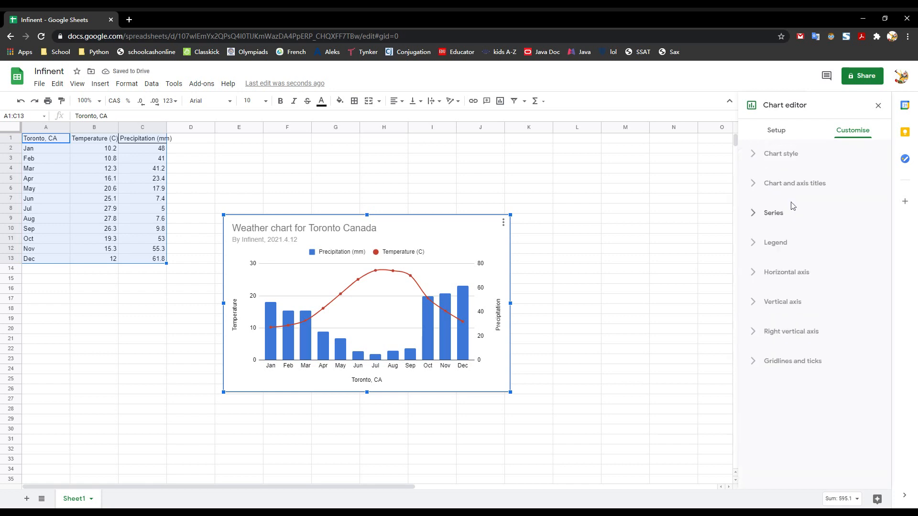
Step: Give the left Temperature vertical axis a custom minimum of -30 and maximum of 50
click(774, 213)
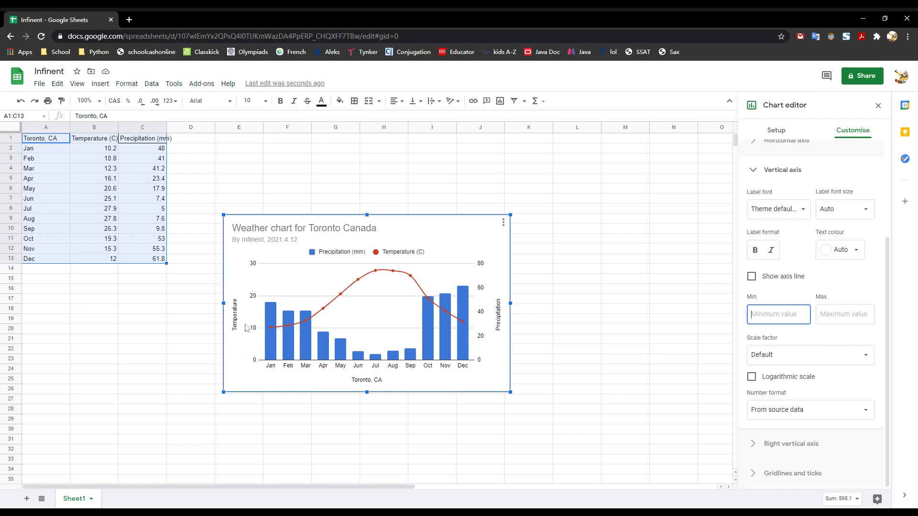
mouse_move(657, 285)
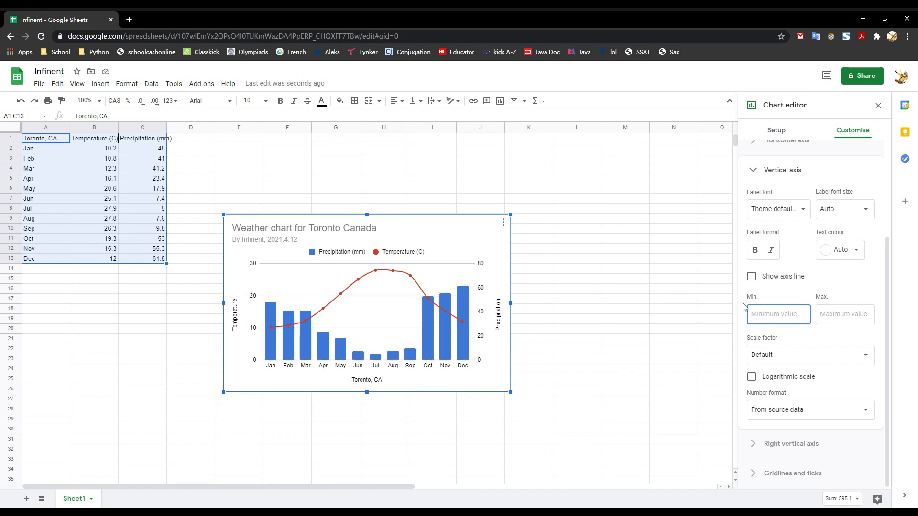
text(-50)
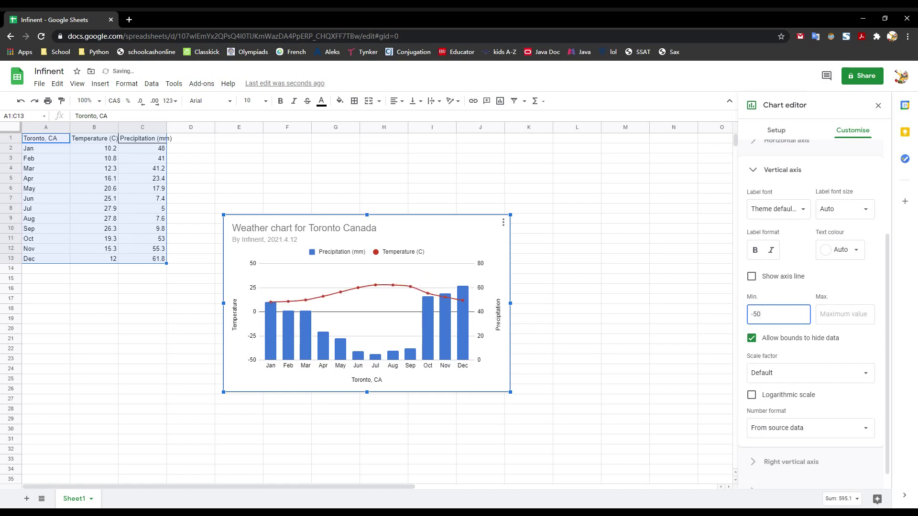
text(5)
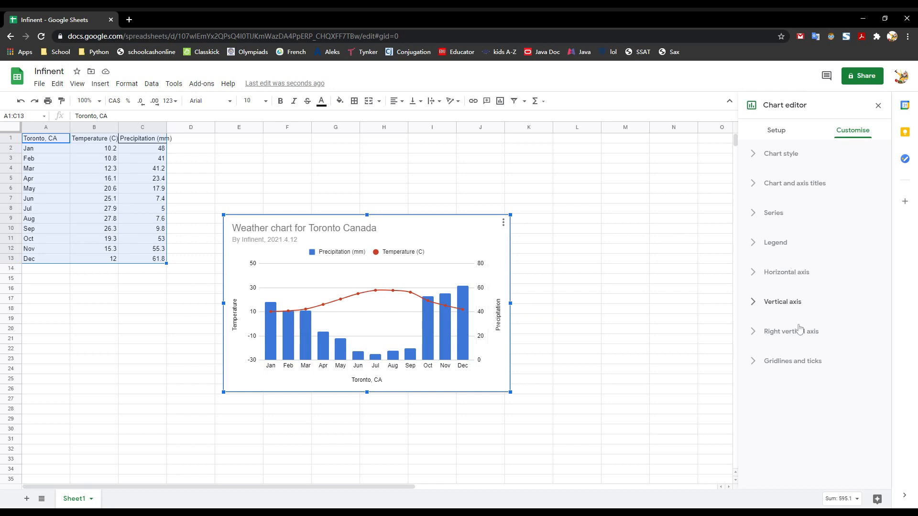
Step: Give the right Precipitation vertical axis a custom minimum of 0 and maximum of 400
click(791, 331)
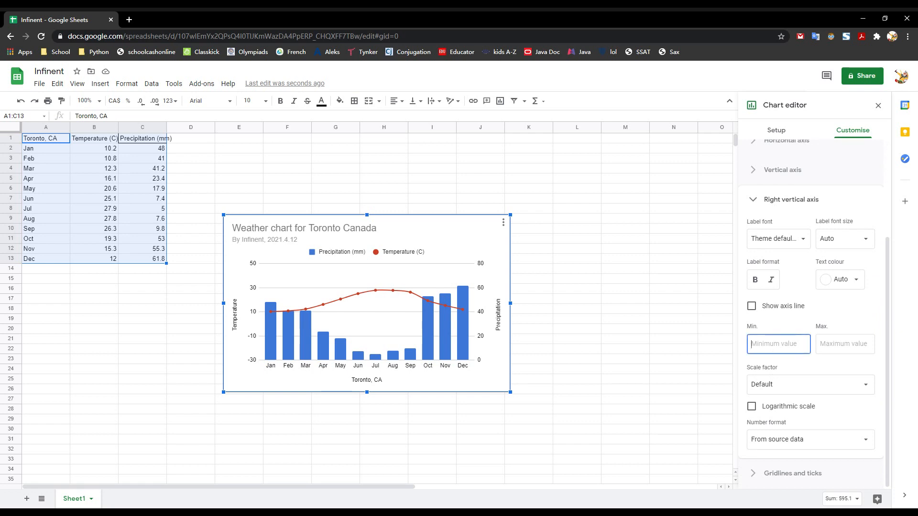
text(0)
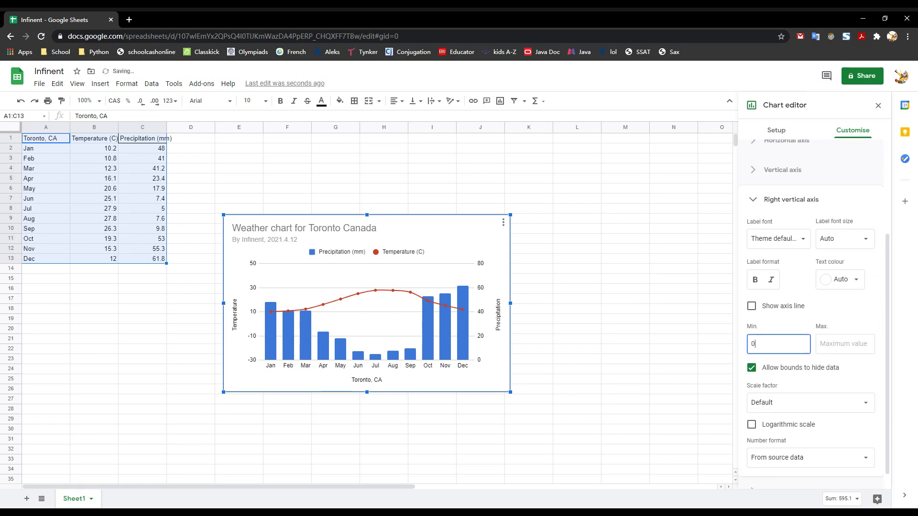
text(4090)
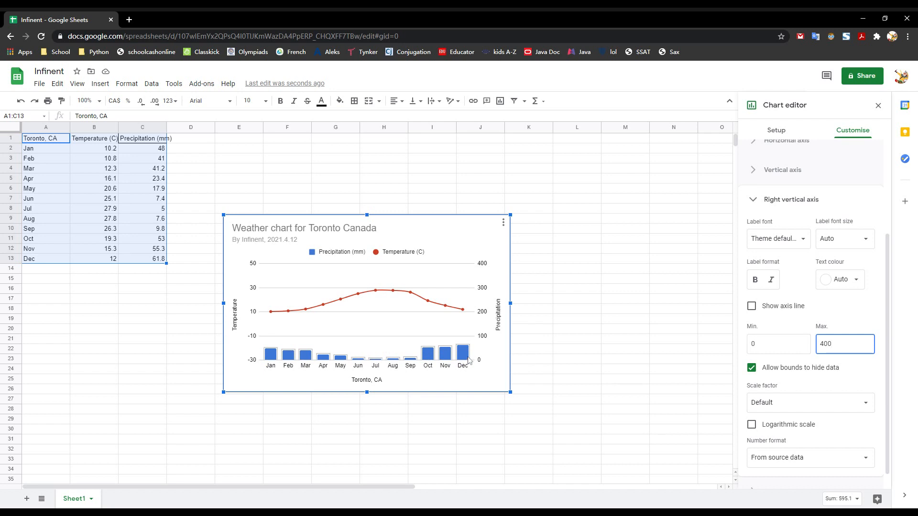
mouse_move(468, 357)
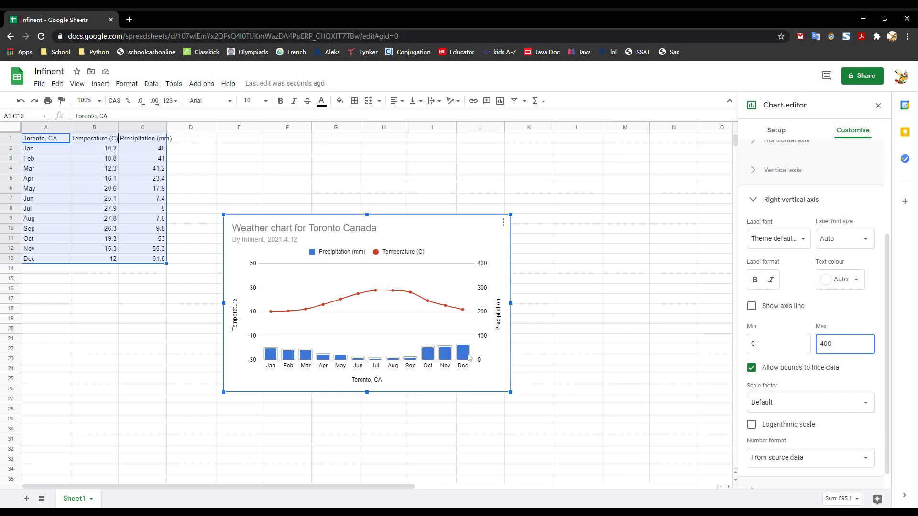
click(844, 344)
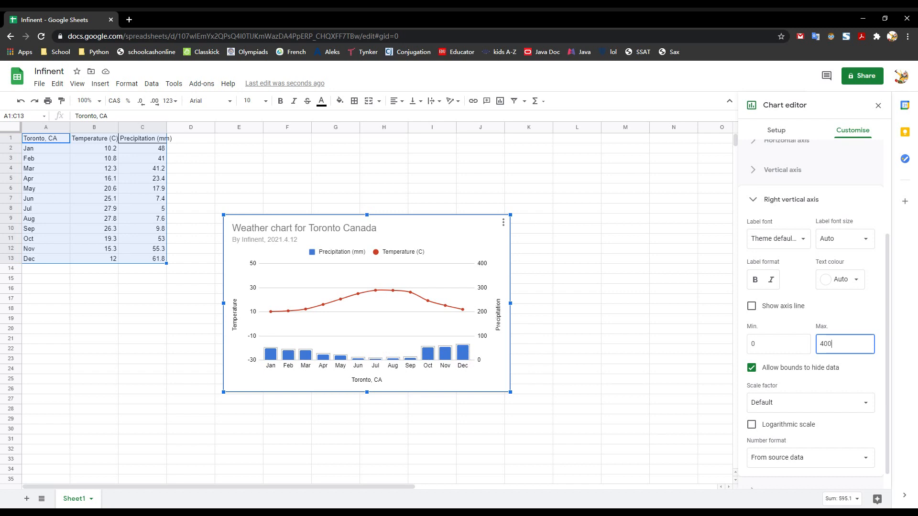